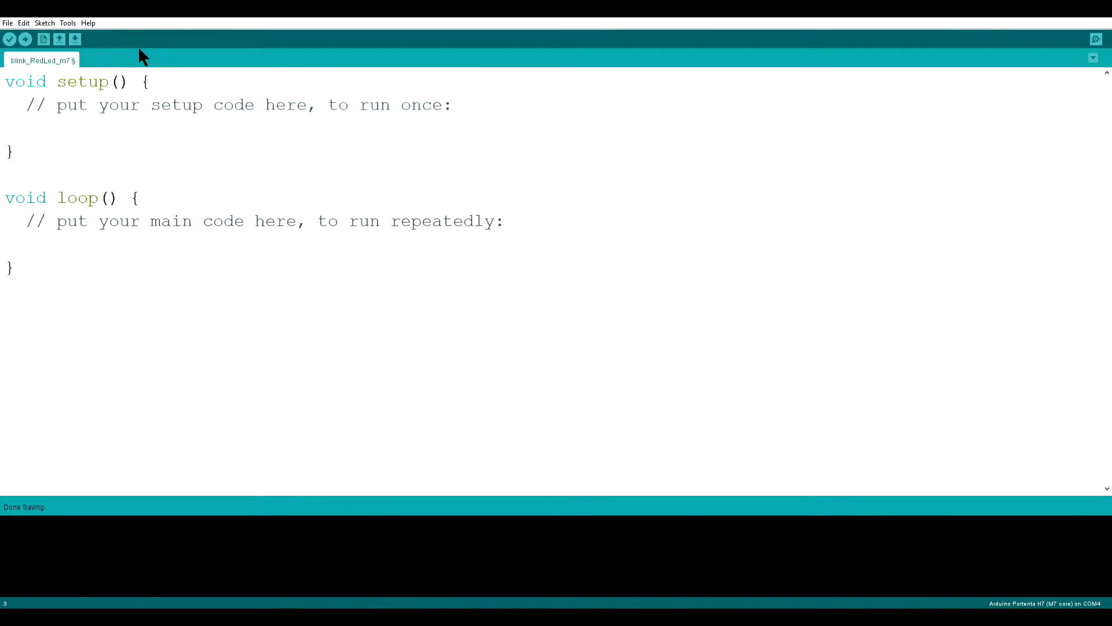
Set LEDR as an OUTPUT with pinMode() in setup.
{"action": "type", "text": "pinMode("}
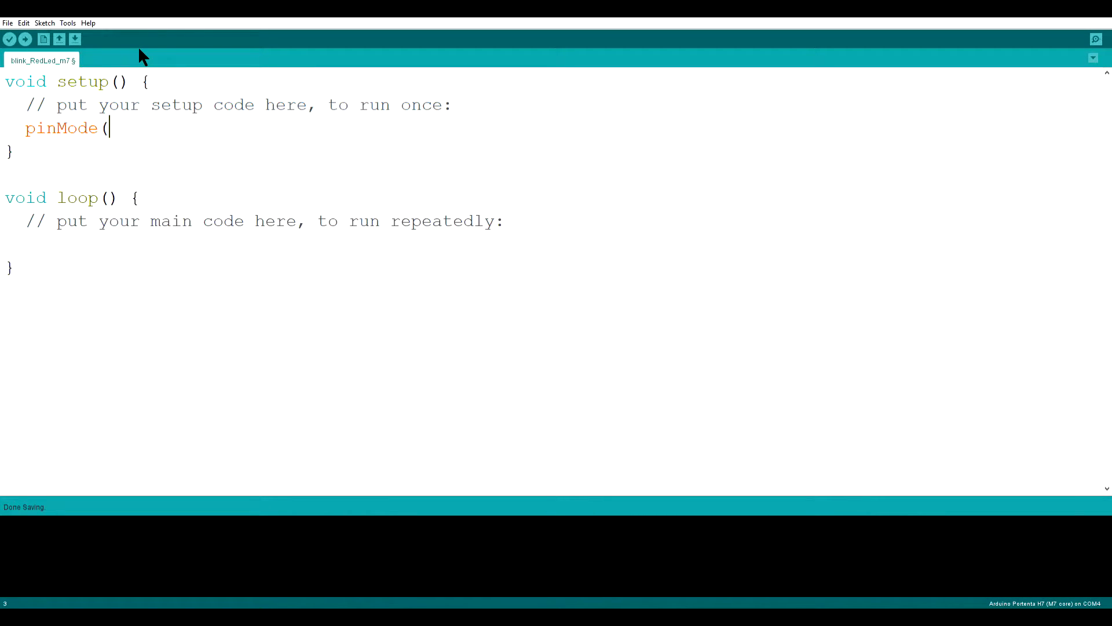
{"action": "type", "text": "LEDR,"}
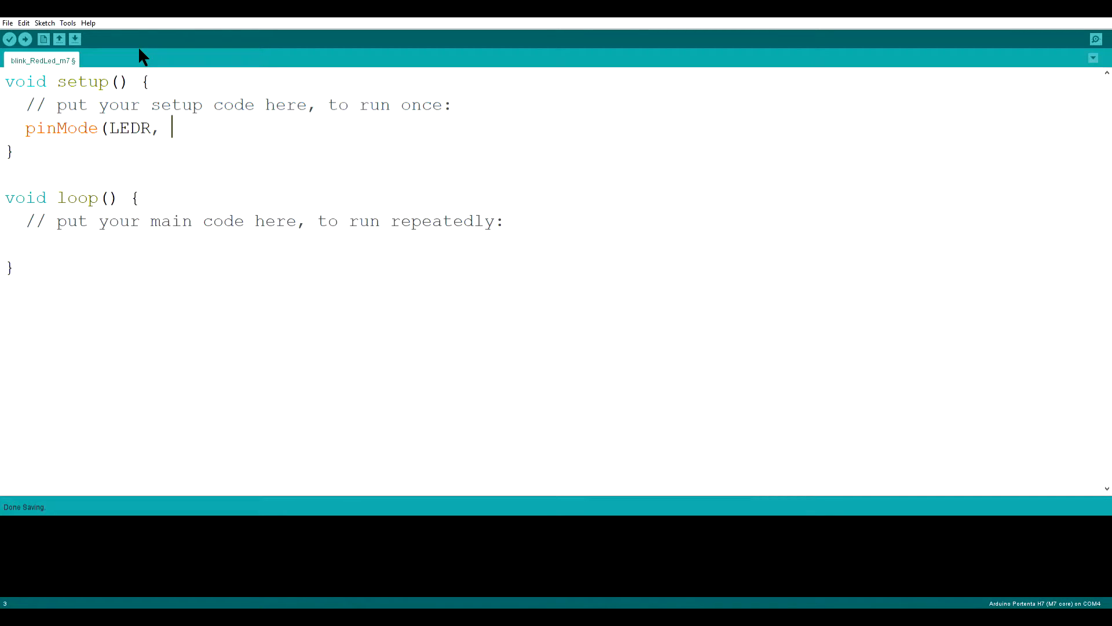
{"action": "type", "text": "OUTPUT);"}
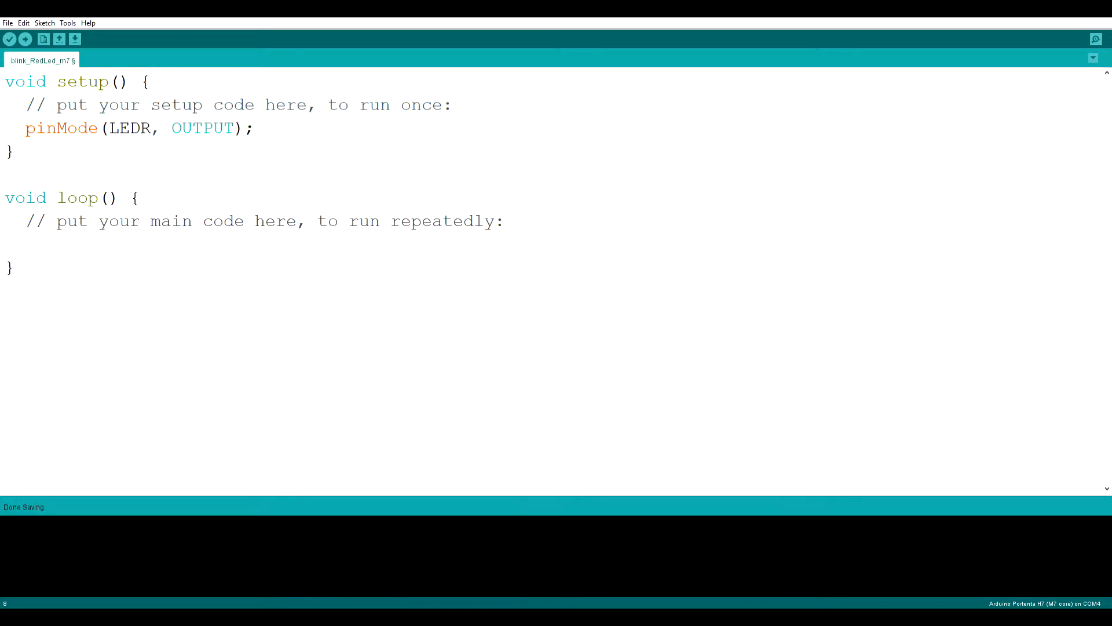
In loop, write LEDR LOW, commented that the LED is active low (0 = LED on).
{"action": "left_click", "coordinate": [26, 243]}
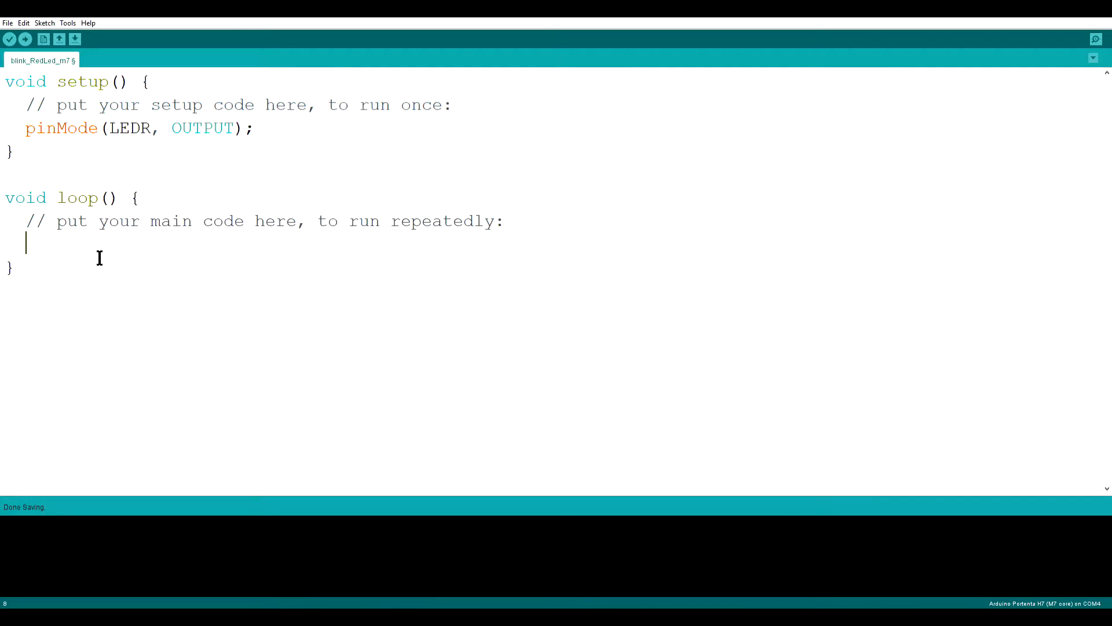
{"action": "type", "text": "digitalWrite"}
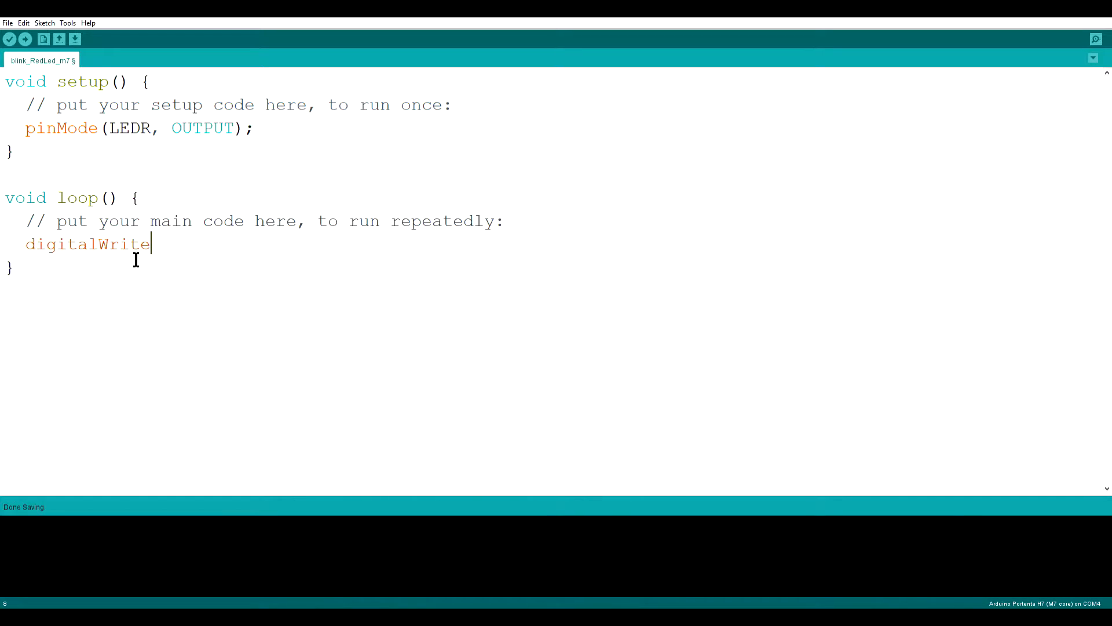
{"action": "type", "text": "(LED"}
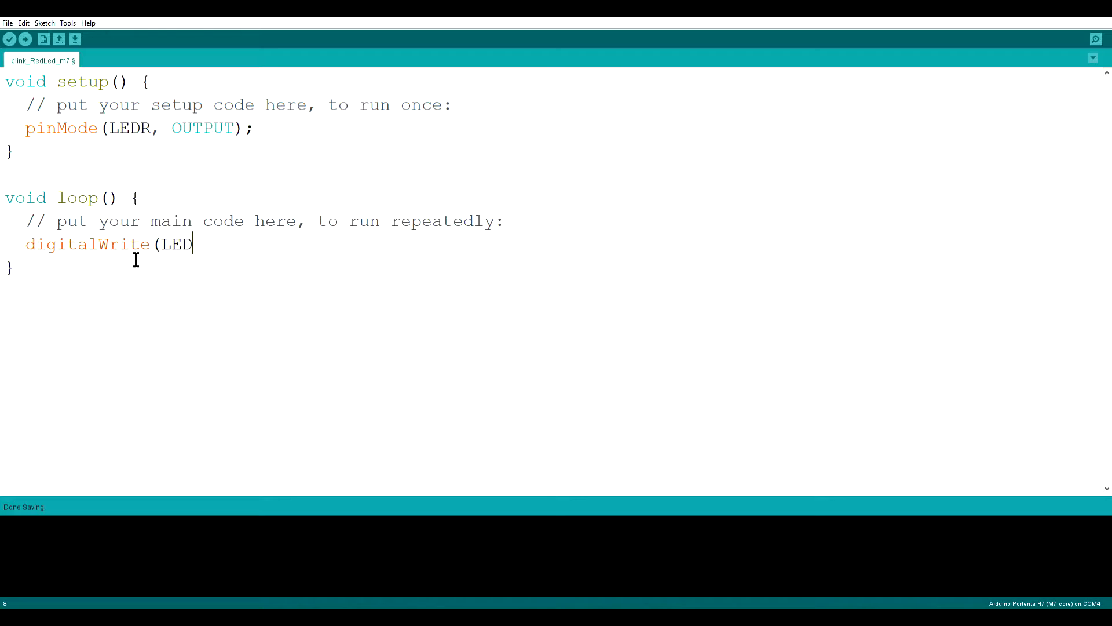
{"action": "type", "text": "R, LOW"}
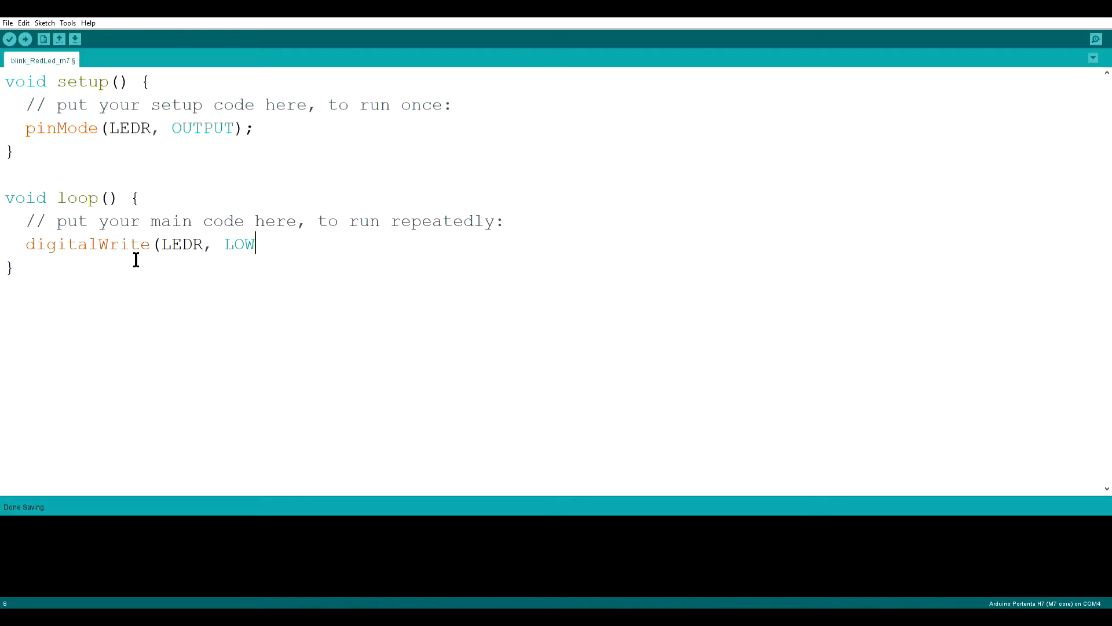
{"action": "type", "text": ");"}
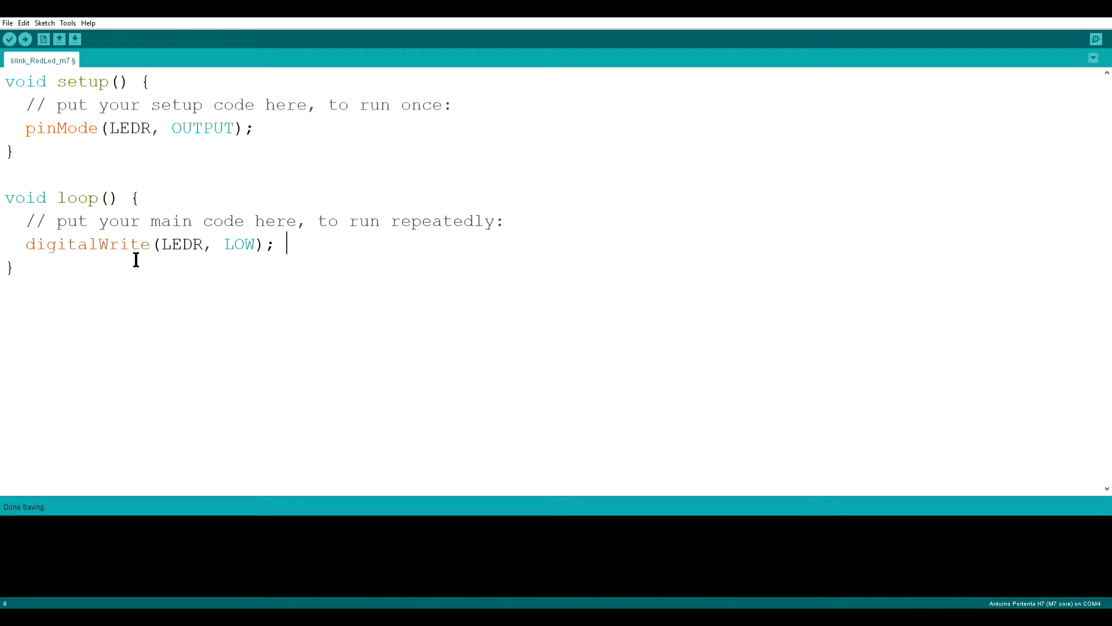
{"action": "type", "text": "// LED"}
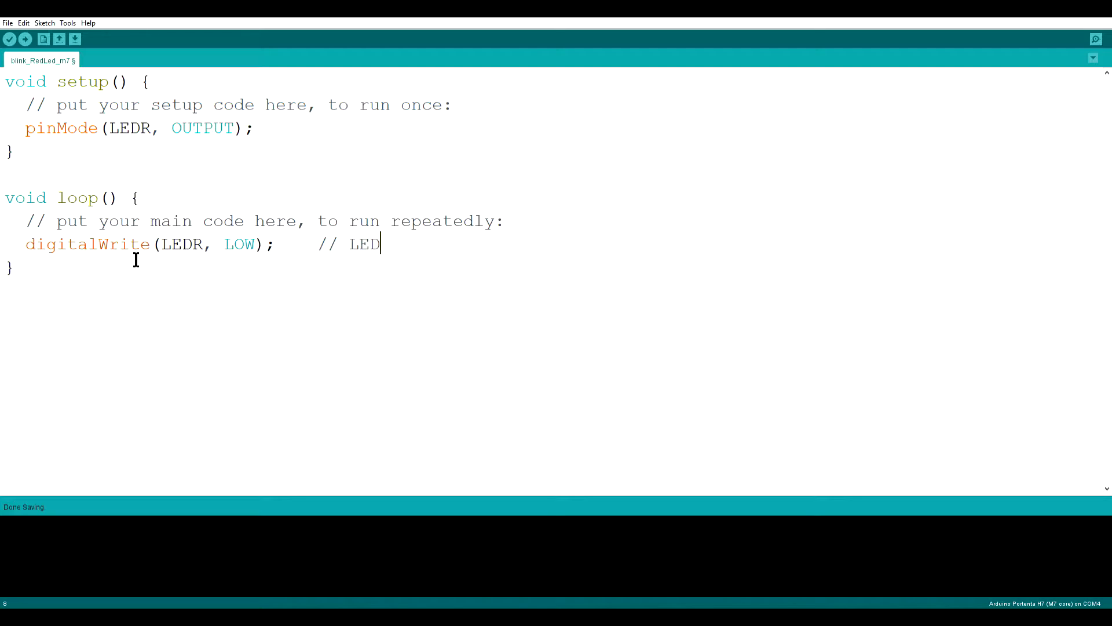
{"action": "type", "text": "is"}
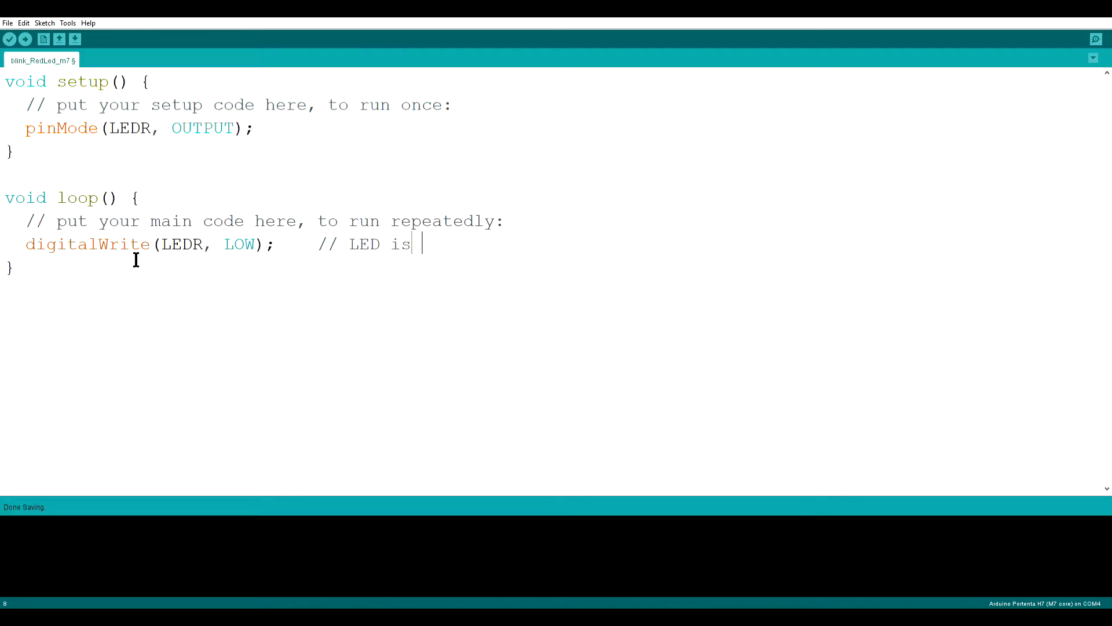
{"action": "type", "text": "active low"}
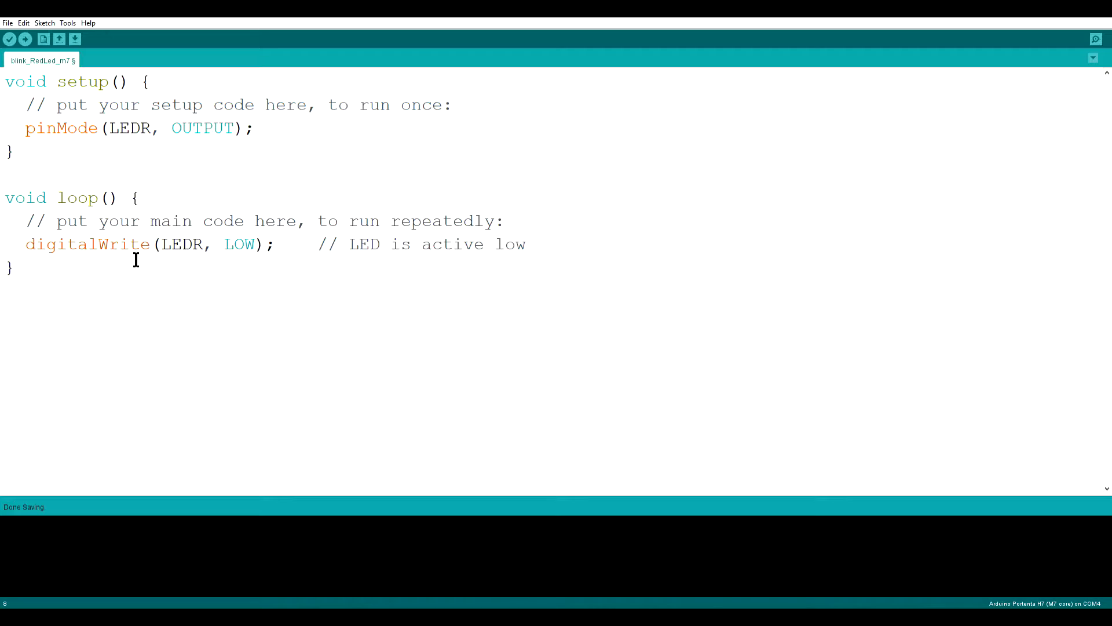
{"action": "type", "text": ": 0 = L"}
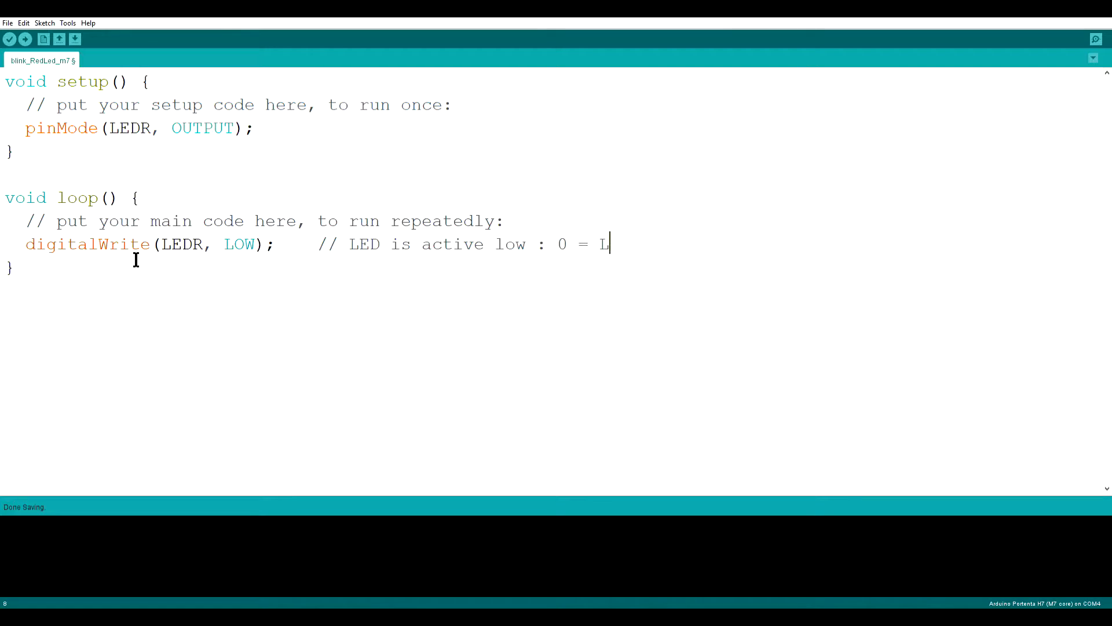
{"action": "type", "text": "ED on,"}
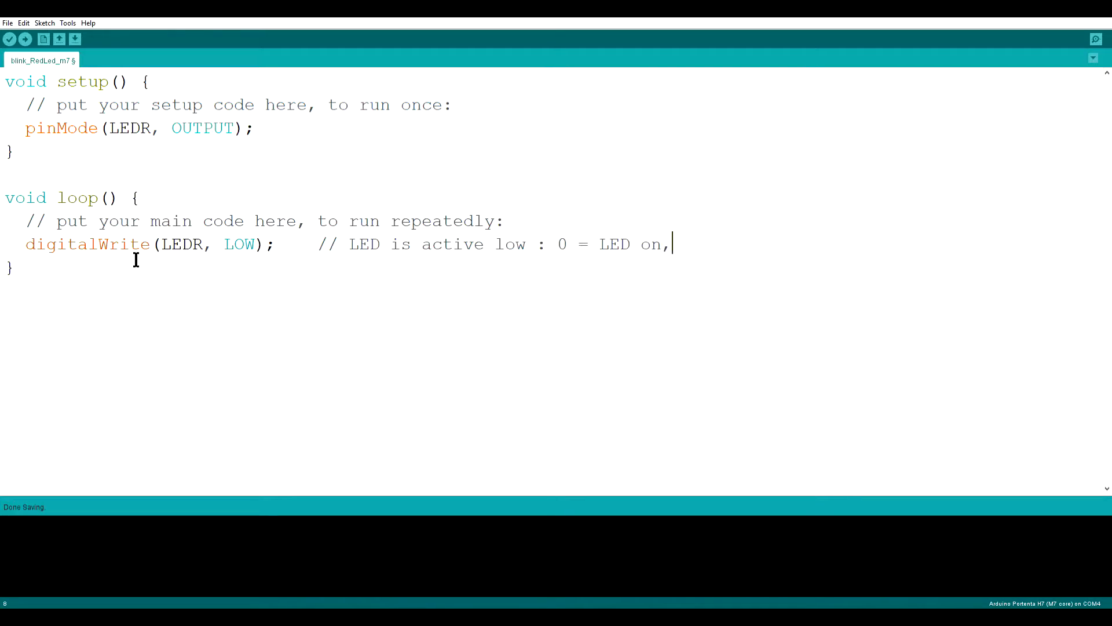
Finish the active-low comment and add delay(200) commented 'Hold for visibility'.
{"action": "type", "text": "1 = LED"}
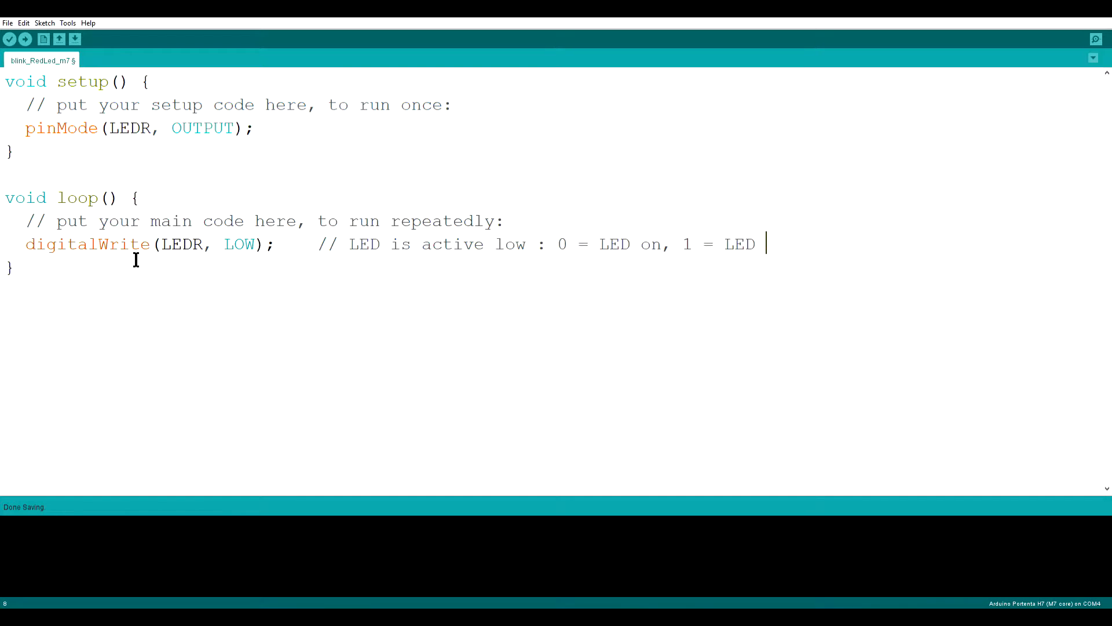
{"action": "type", "text": "off"}
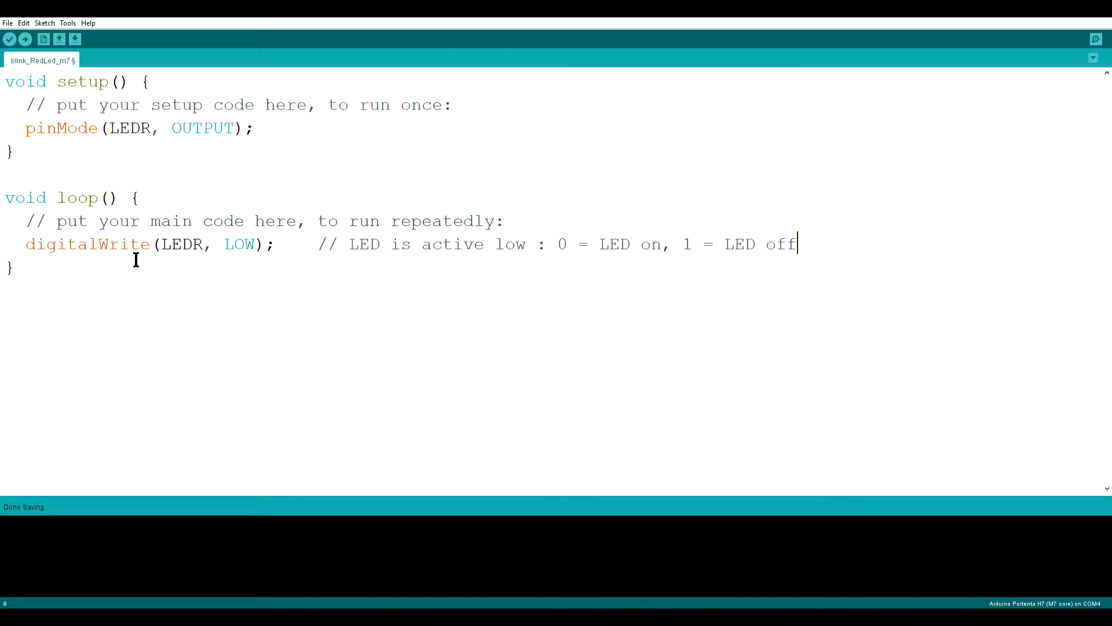
{"action": "type", "text": "delay"}
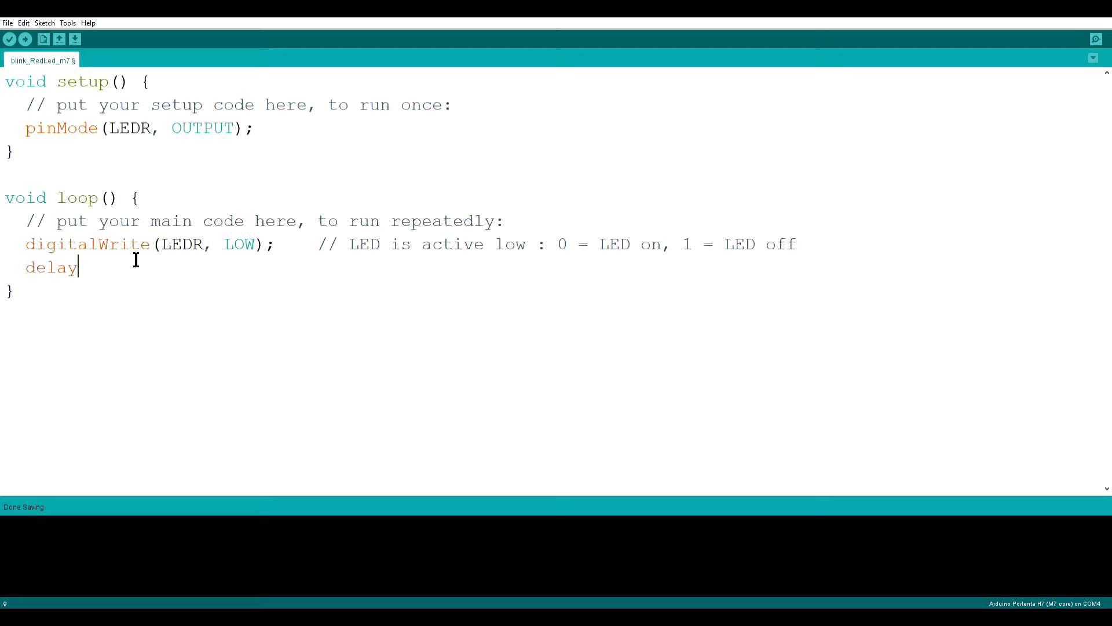
{"action": "type", "text": "(200);"}
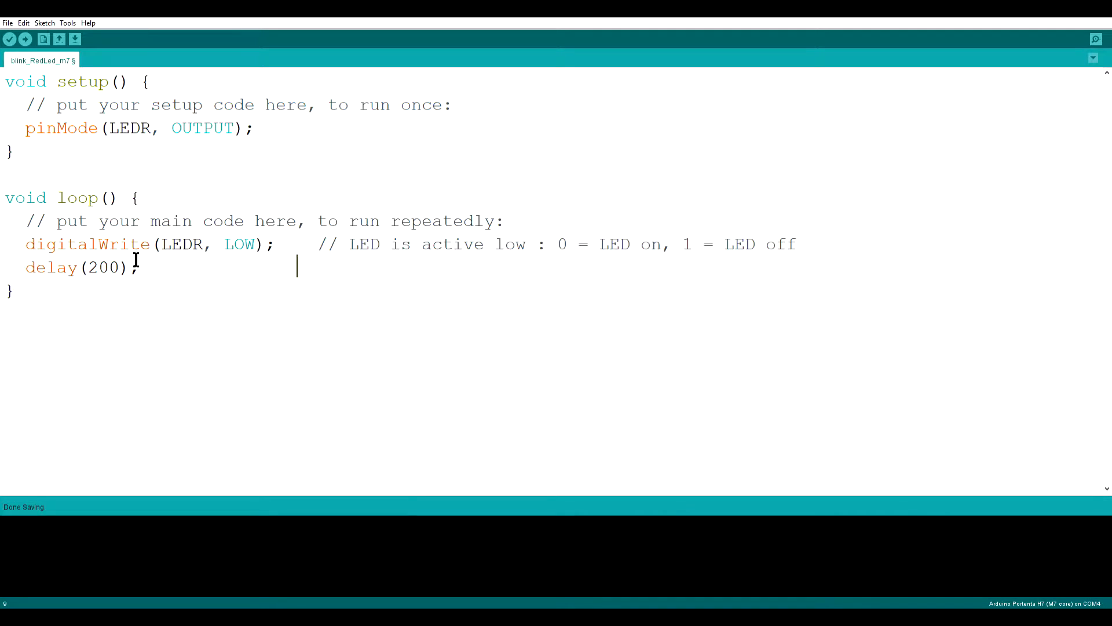
{"action": "type", "text": "// Hol"}
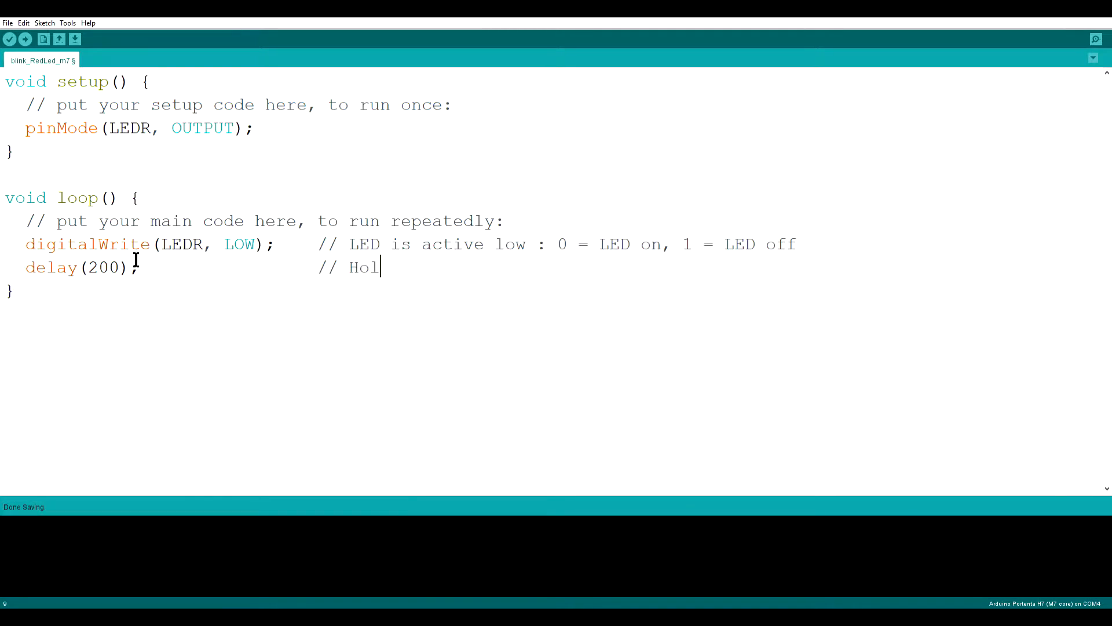
{"action": "type", "text": "d for visibility"}
{"action": "type", "text": "dig"}
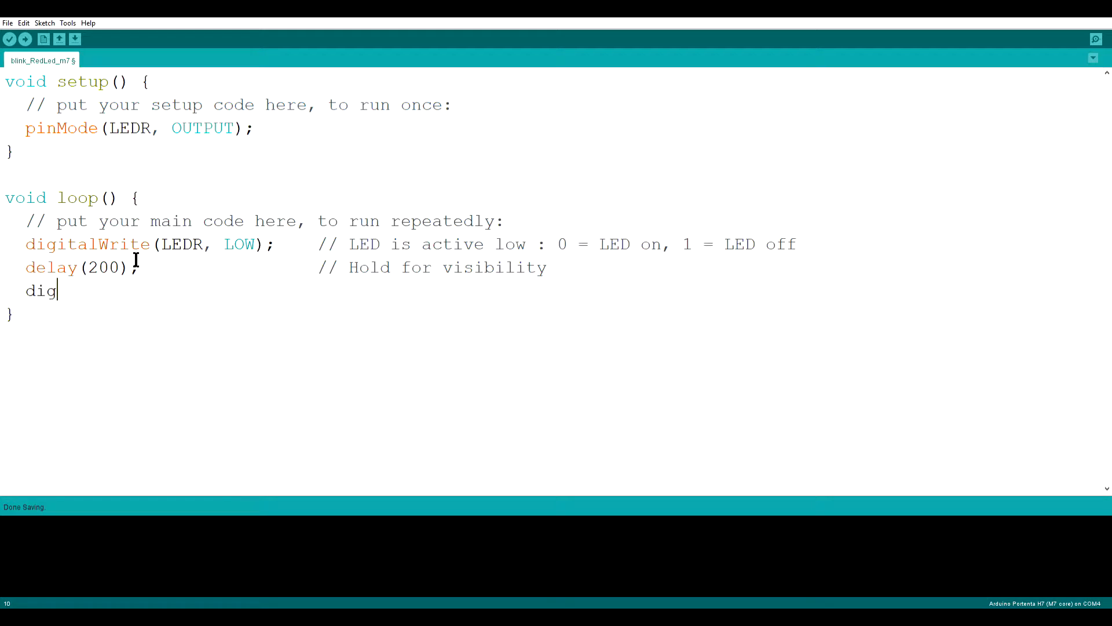
Add digitalWrite(LEDR, HIGH) commented 'LED off' and a second delay(200) commented 'Hold'.
{"action": "type", "text": "italWrite("}
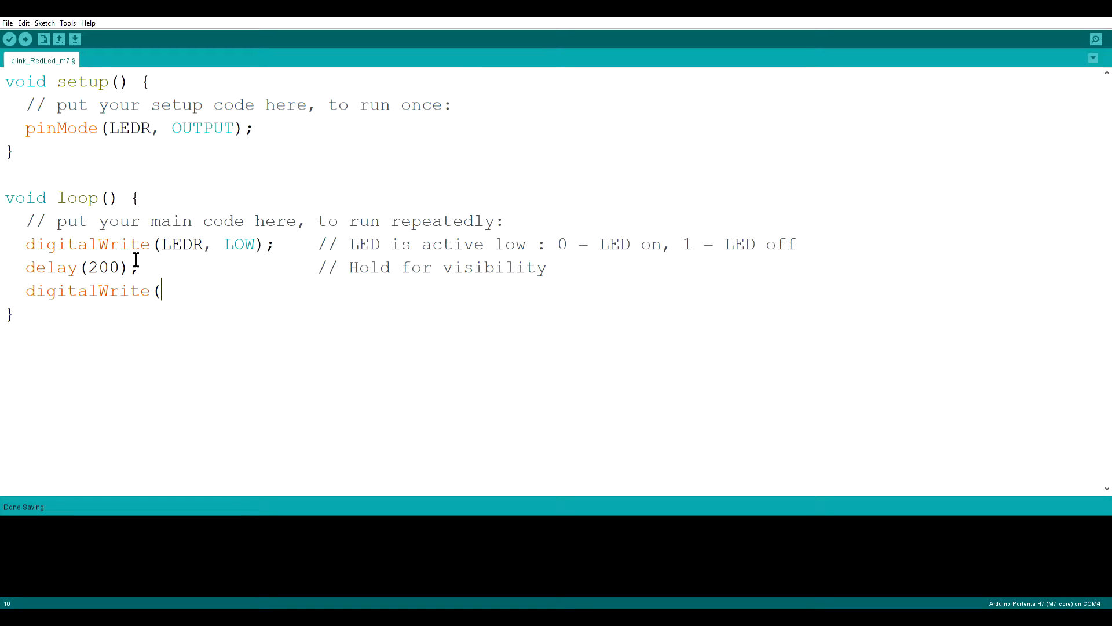
{"action": "type", "text": "LEDR,"}
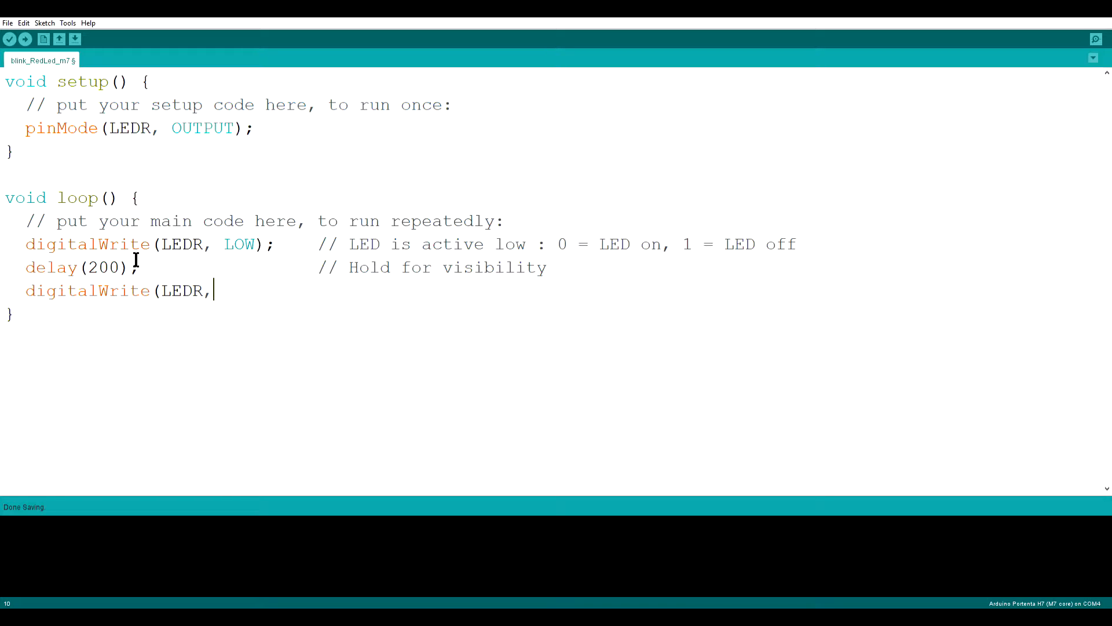
{"action": "type", "text": "HIGH"}
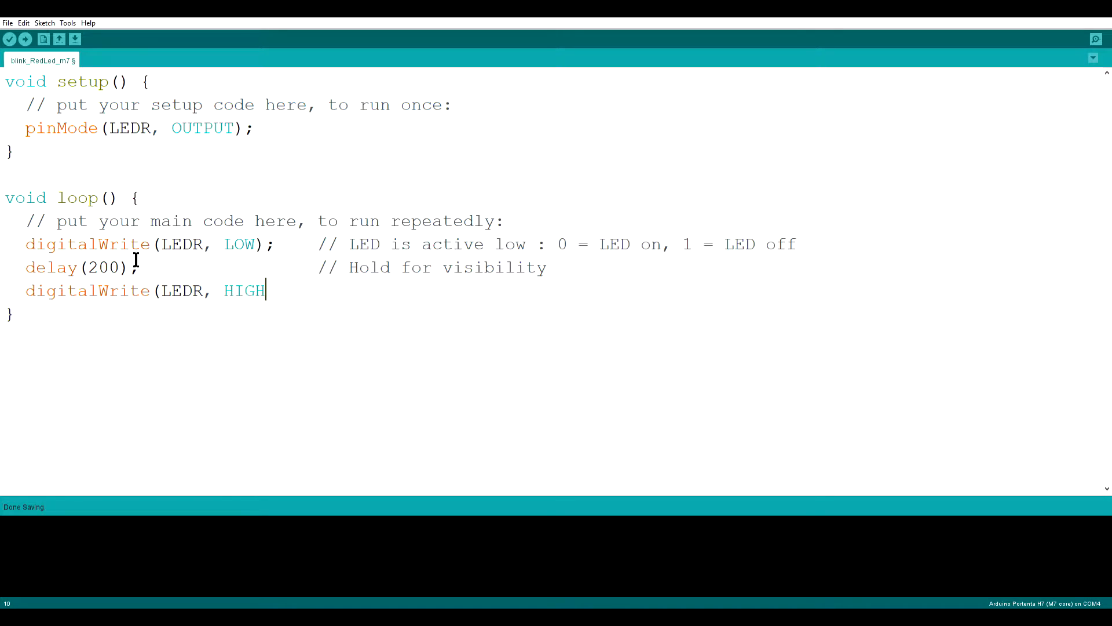
{"action": "type", "text": ");   //"}
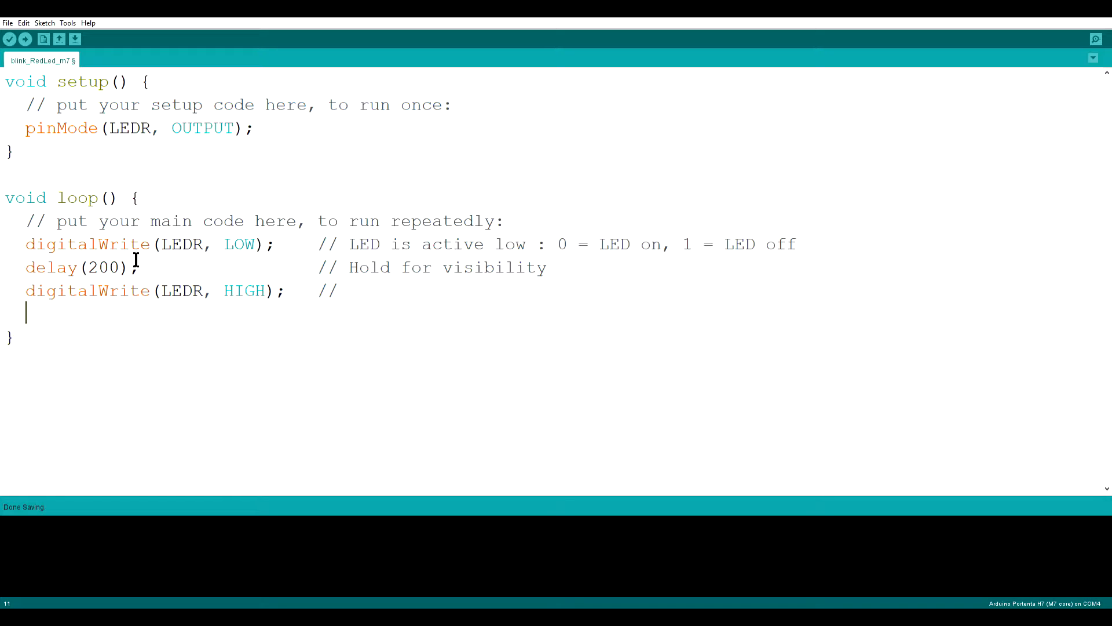
{"action": "type", "text": "delay("}
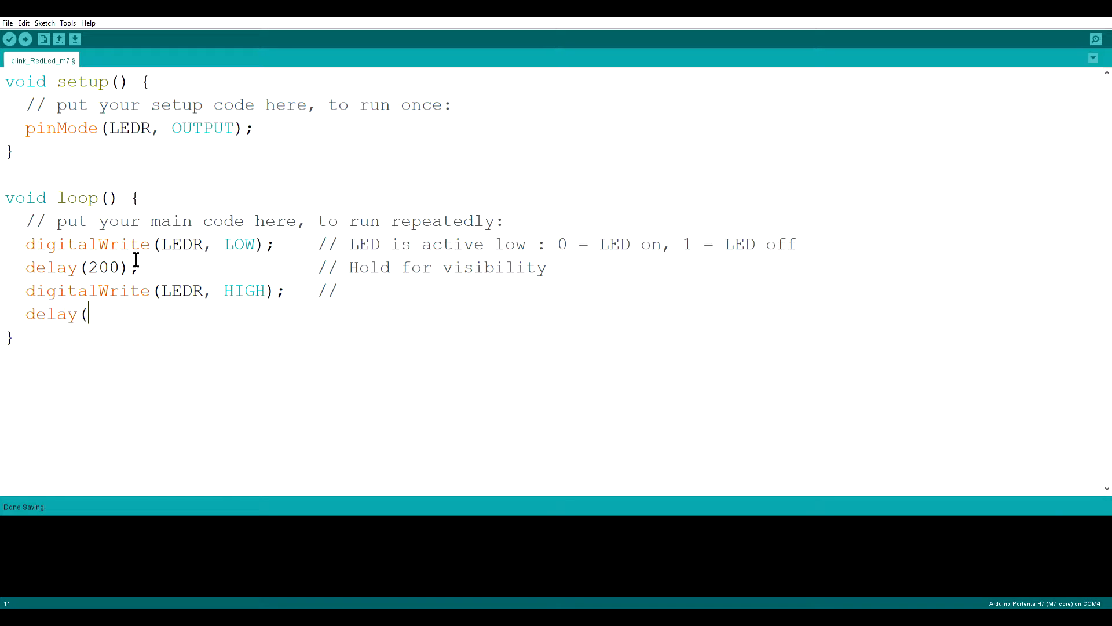
{"action": "type", "text": "200);"}
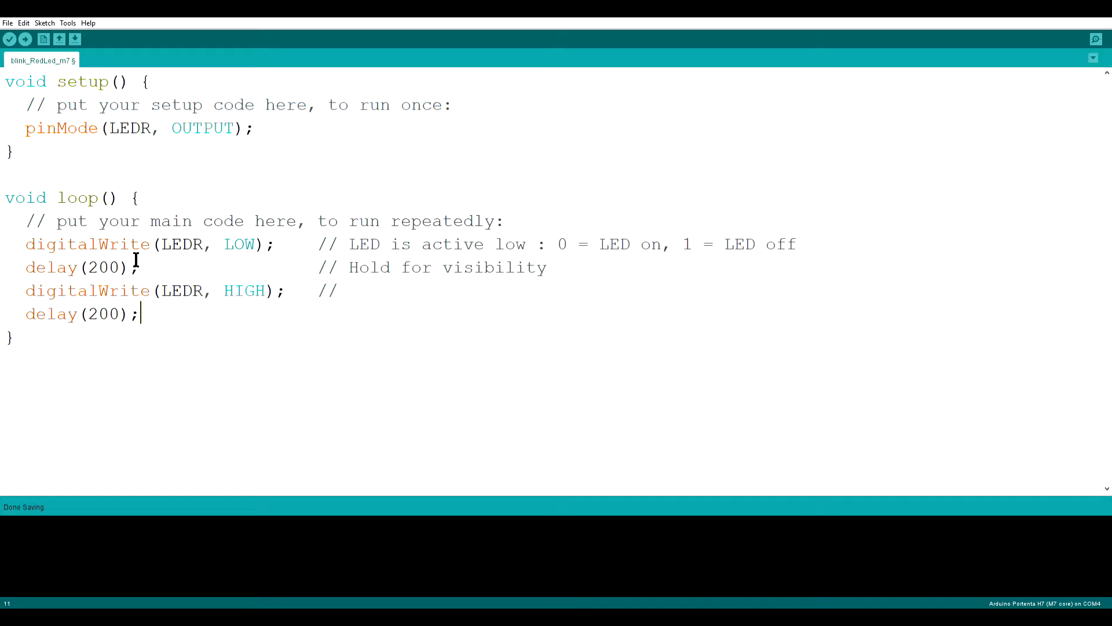
{"action": "type", "text": "//"}
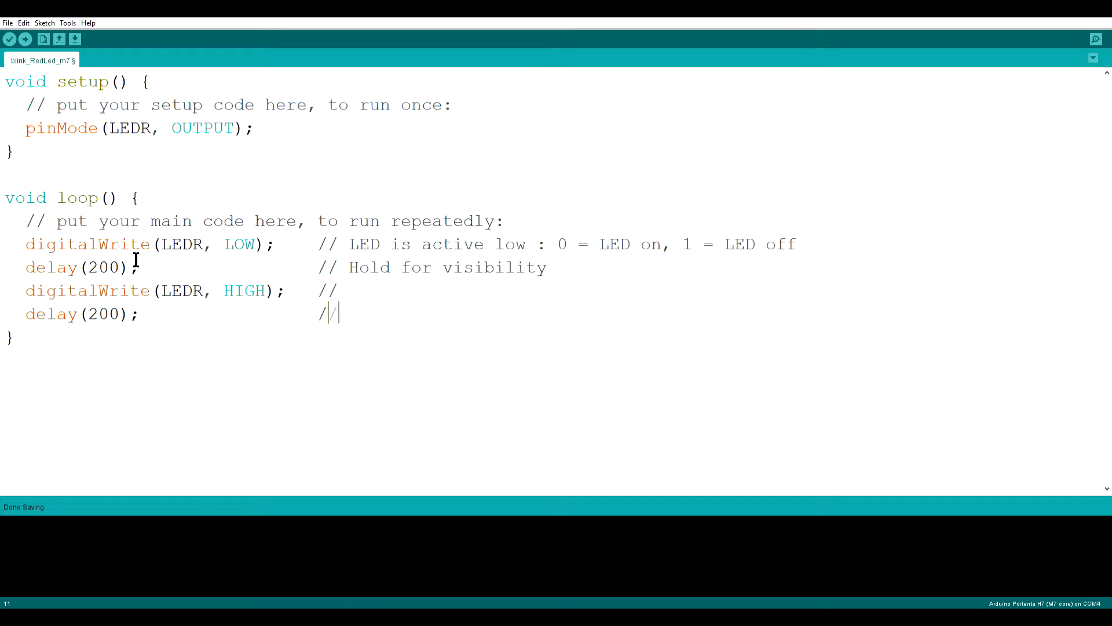
{"action": "type", "text": "Hold"}
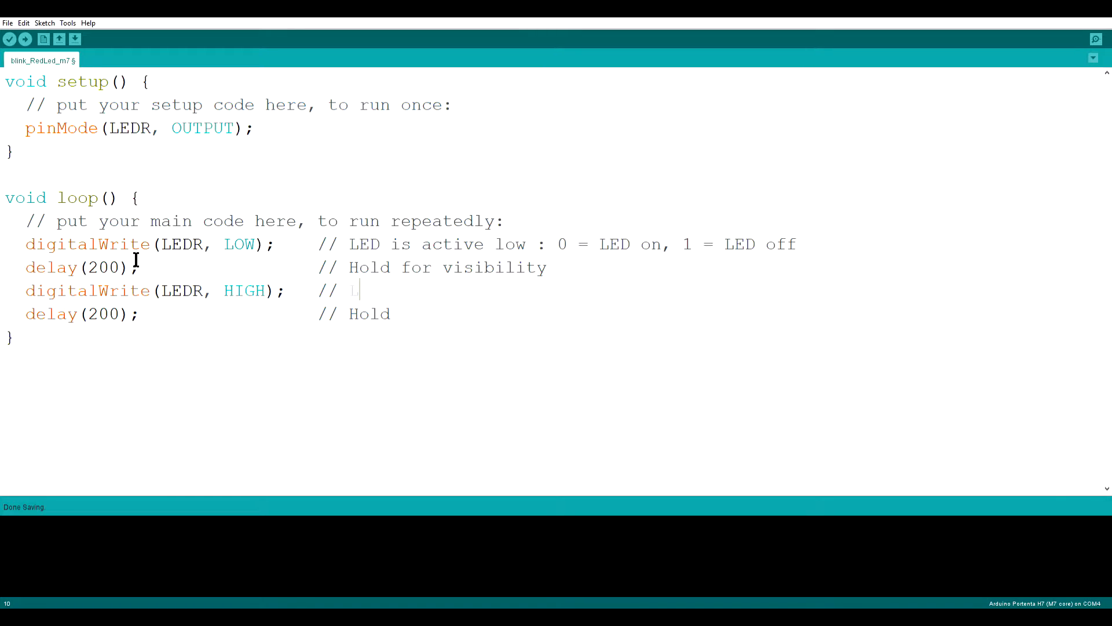
{"action": "type", "text": "LED off"}
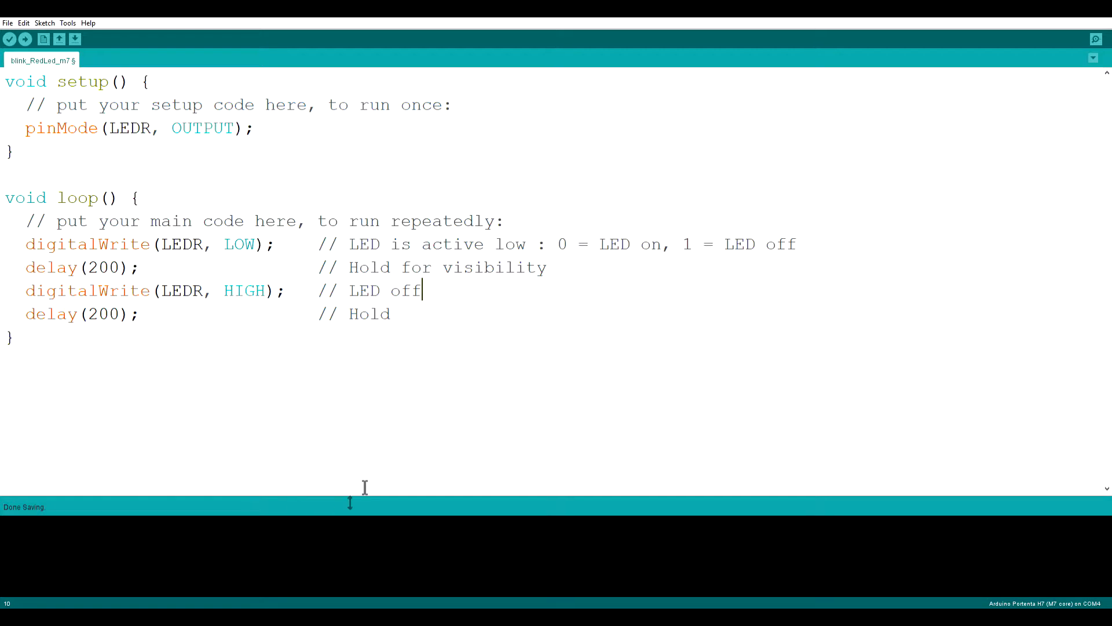
Upload the red LED sketch and get the 'Couldn't find a Board on the selected port' error.
{"action": "left_click", "coordinate": [25, 39]}
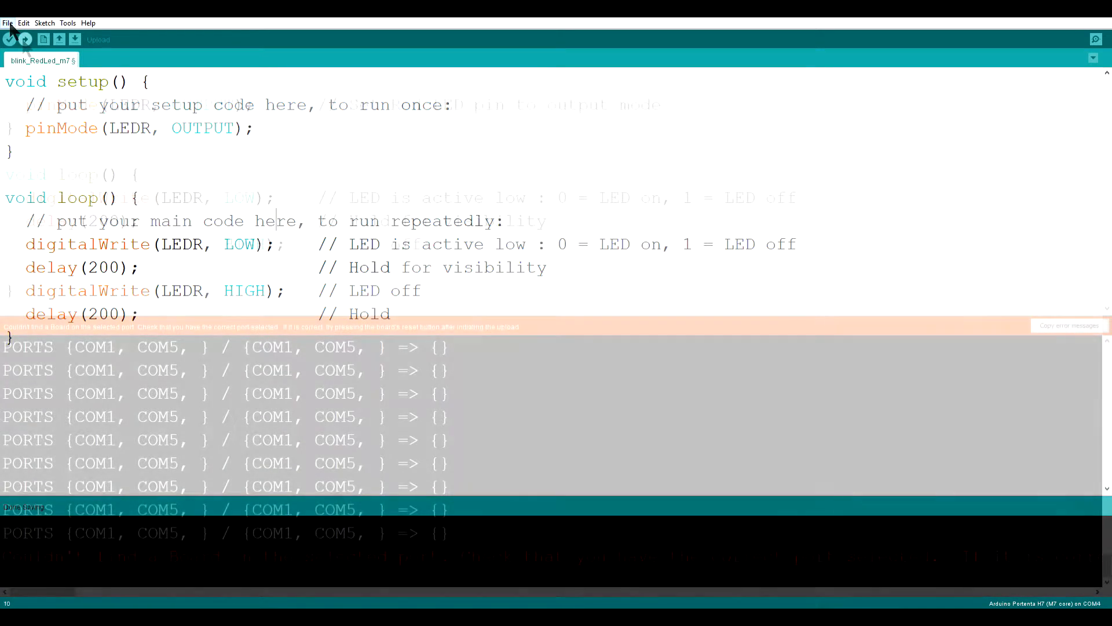
{"action": "left_click", "coordinate": [10, 39]}
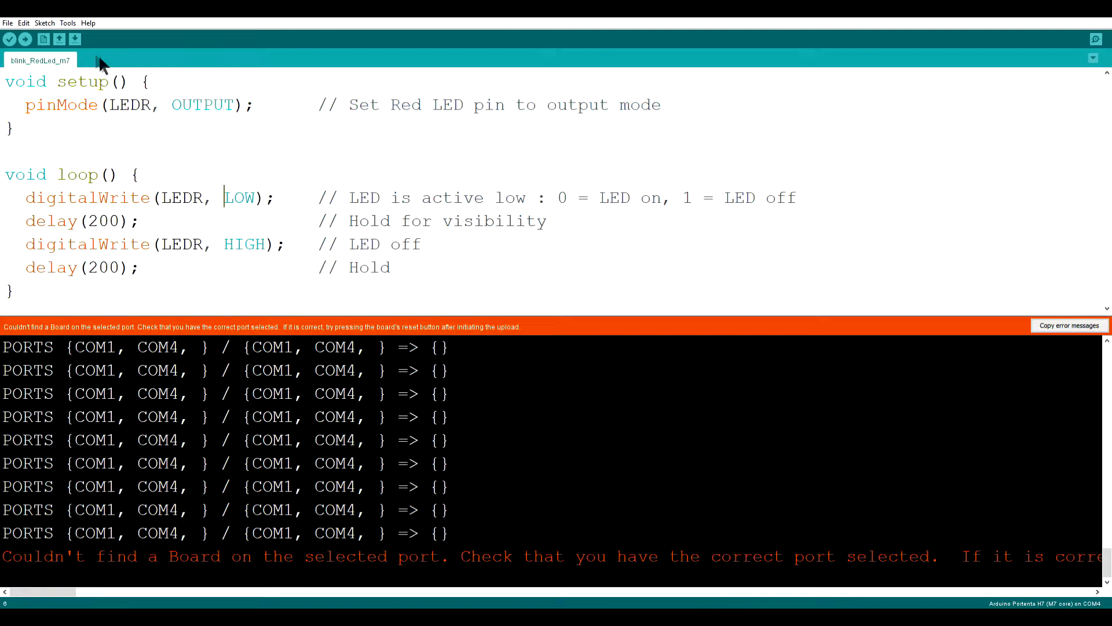
{"action": "left_click", "coordinate": [23, 39]}
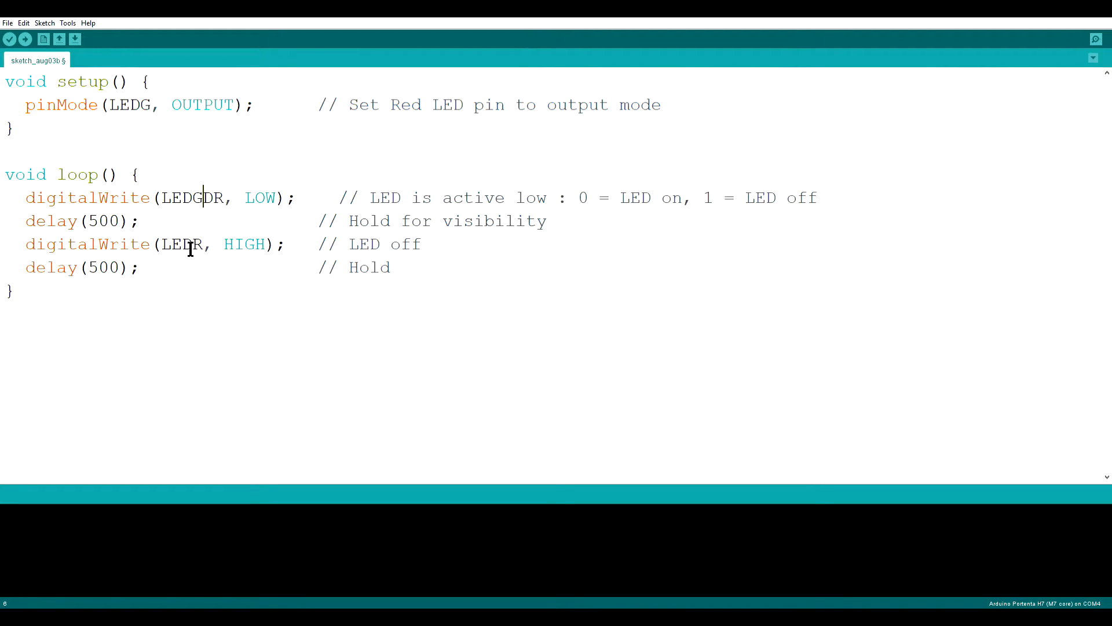
Replace the remaining LEDR with LEDG, then upload the sketch.
{"action": "double_click", "coordinate": [195, 197]}
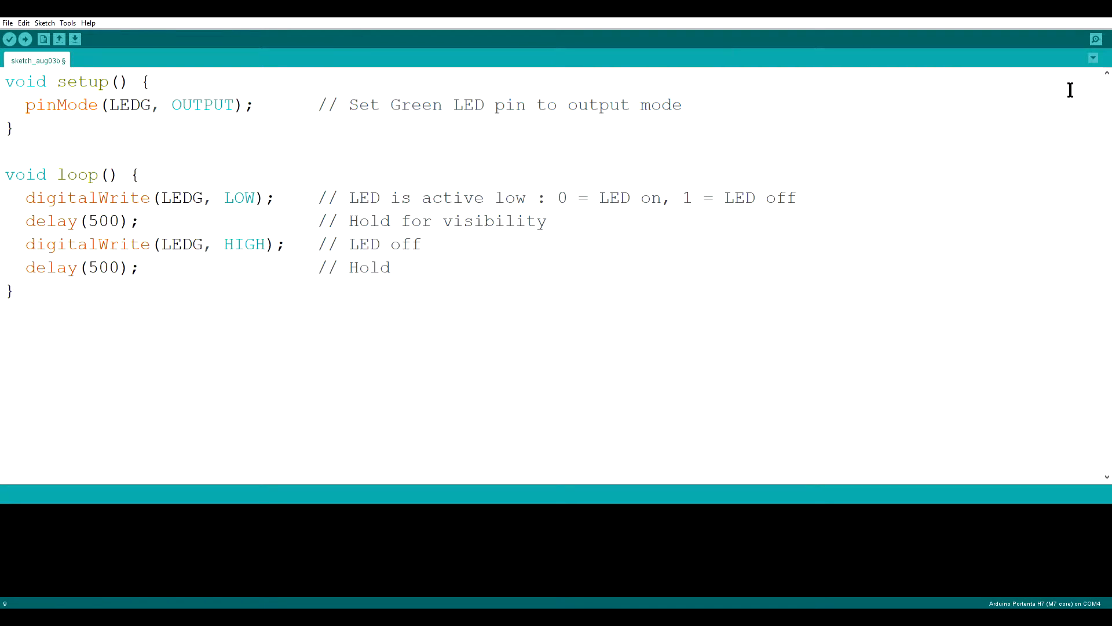
{"action": "left_click", "coordinate": [24, 39]}
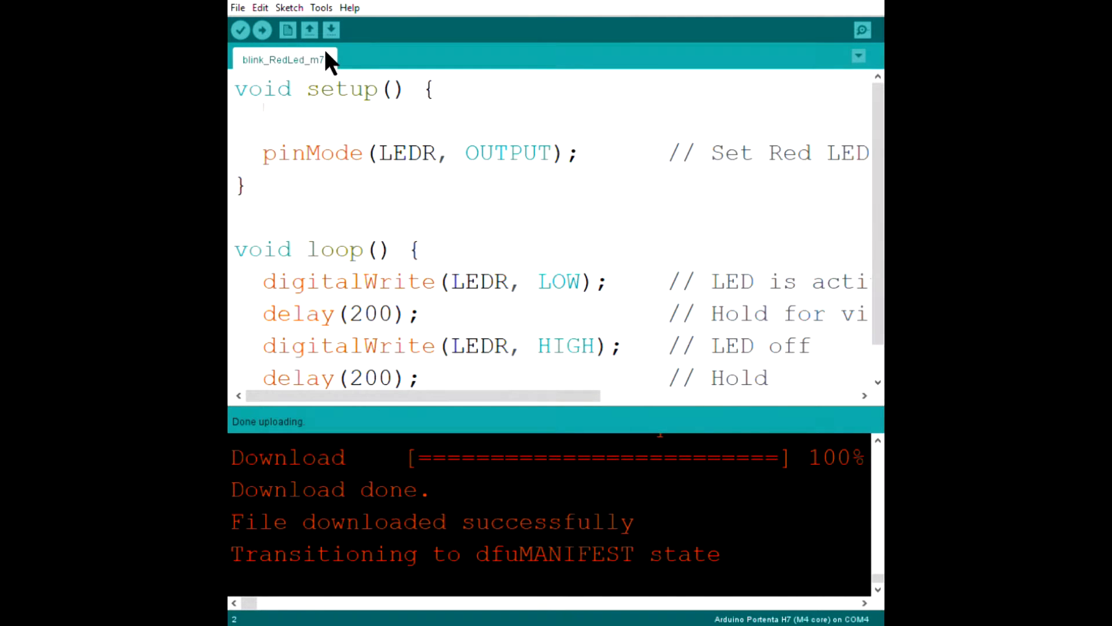
Add LL_RCC_ForceCM4Boot() as setup's first line, commented 'M4 boot enable'.
{"action": "type", "text": "LL_RCC_ForceCM4Boot()"}
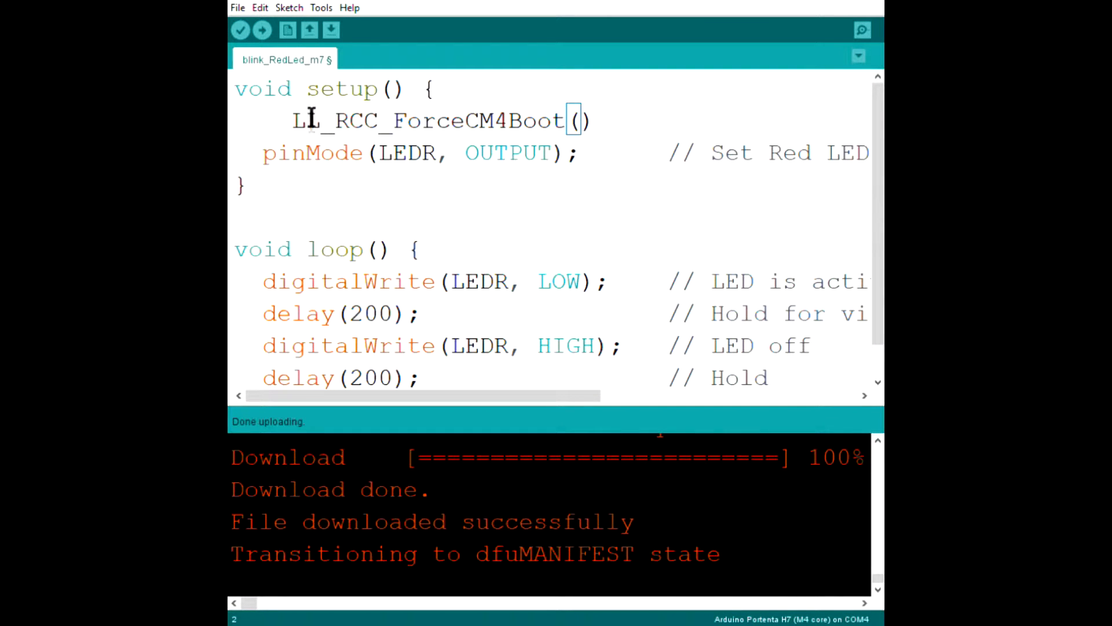
{"action": "left_click", "coordinate": [276, 186]}
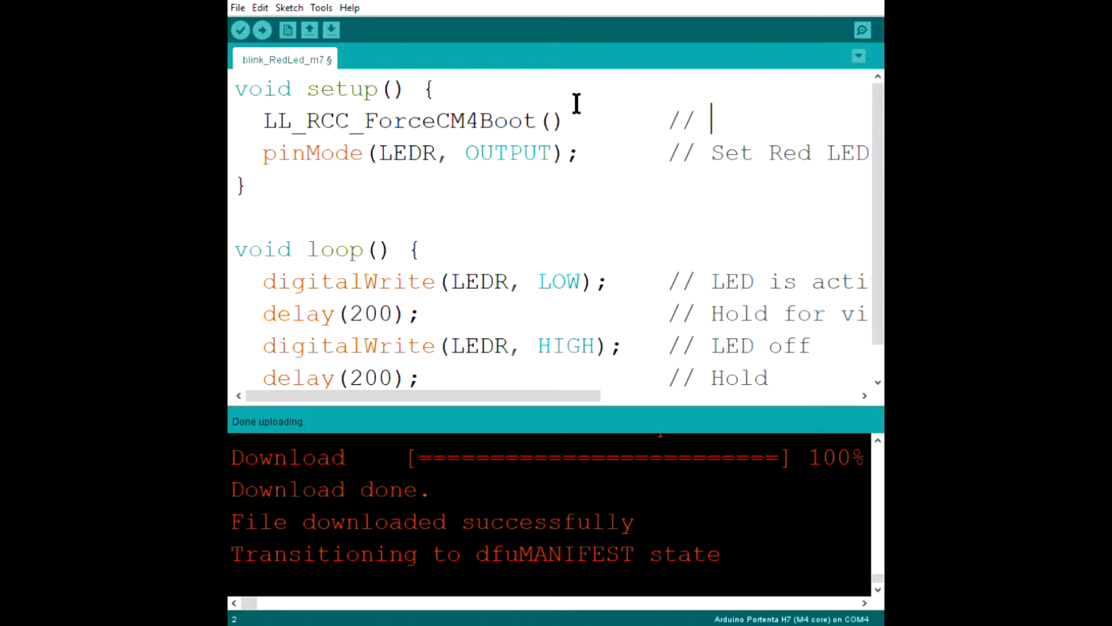
{"action": "type", "text": "M4 boot enable"}
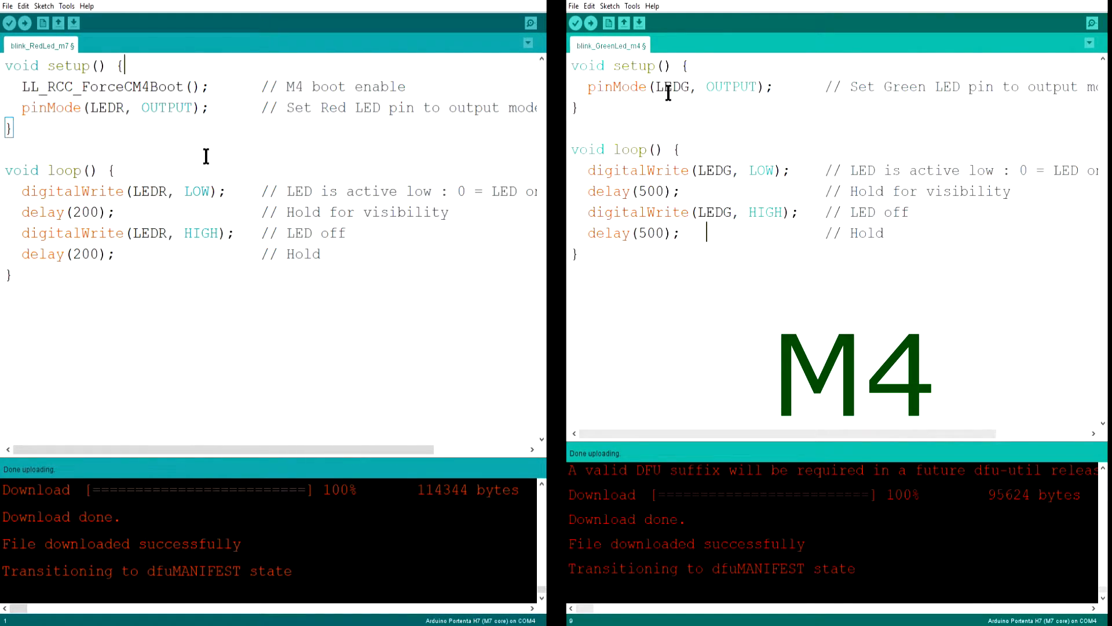
Declare int ledState = LOW and unsigned long previousMillis = 0 above setup.
{"action": "type", "text": "int"}
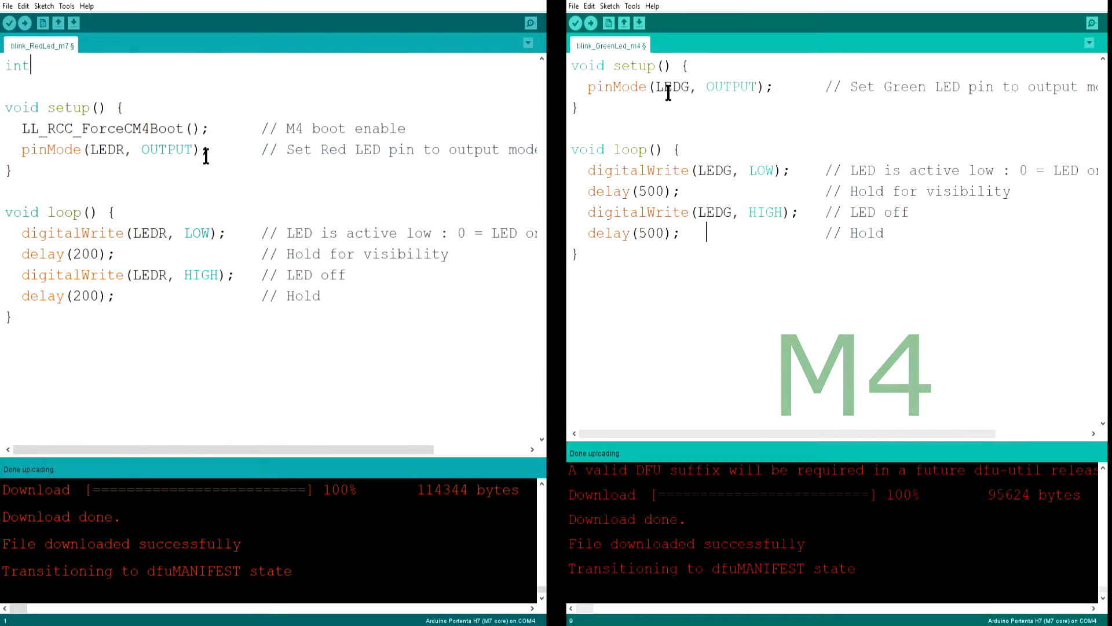
{"action": "type", "text": "ledSteate ="}
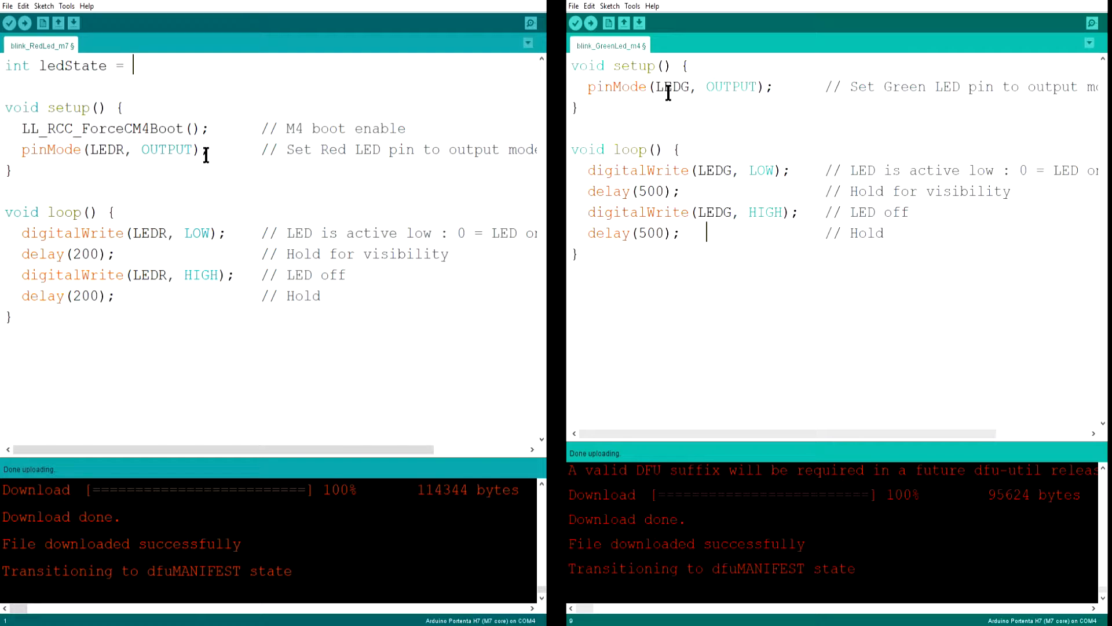
{"action": "type", "text": "LOW;"}
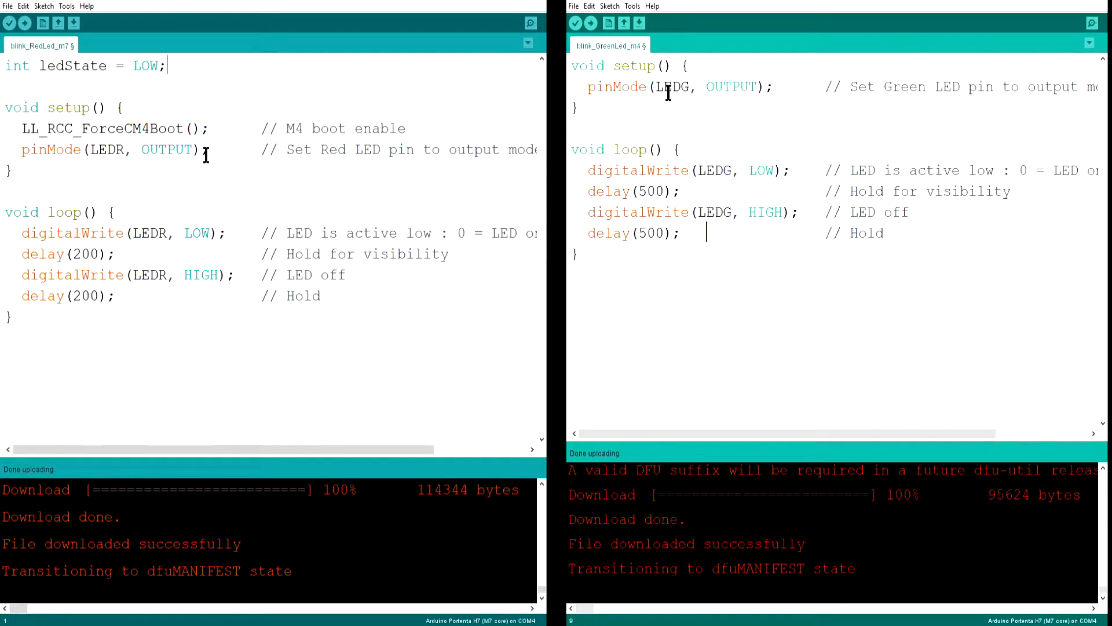
{"action": "type", "text": "un"}
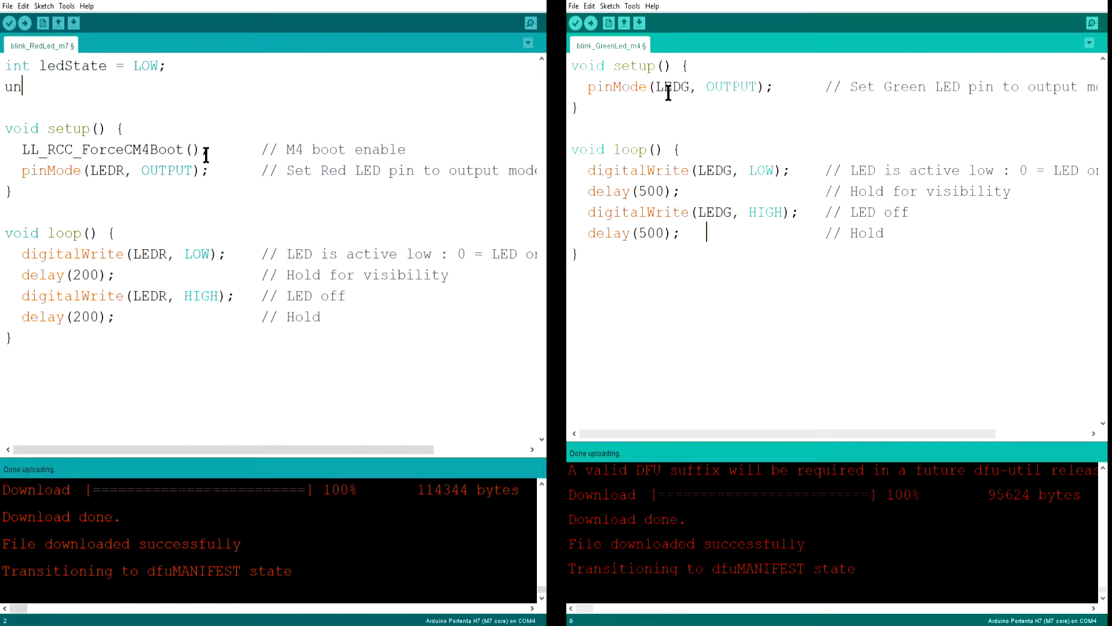
{"action": "type", "text": "signed"}
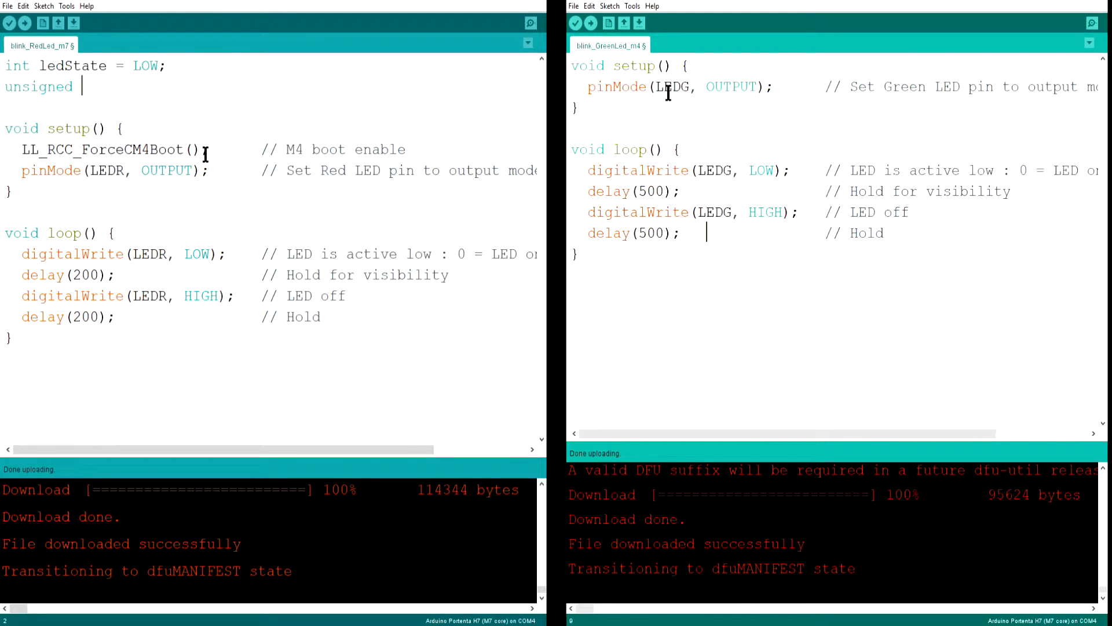
{"action": "type", "text": "long previous"}
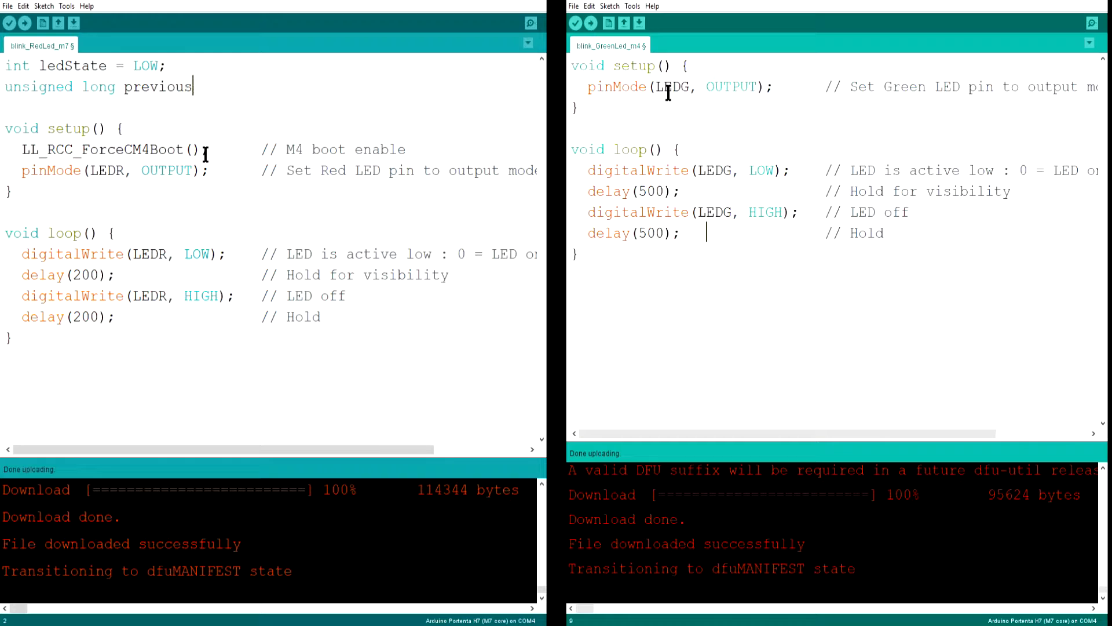
{"action": "type", "text": "Mill"}
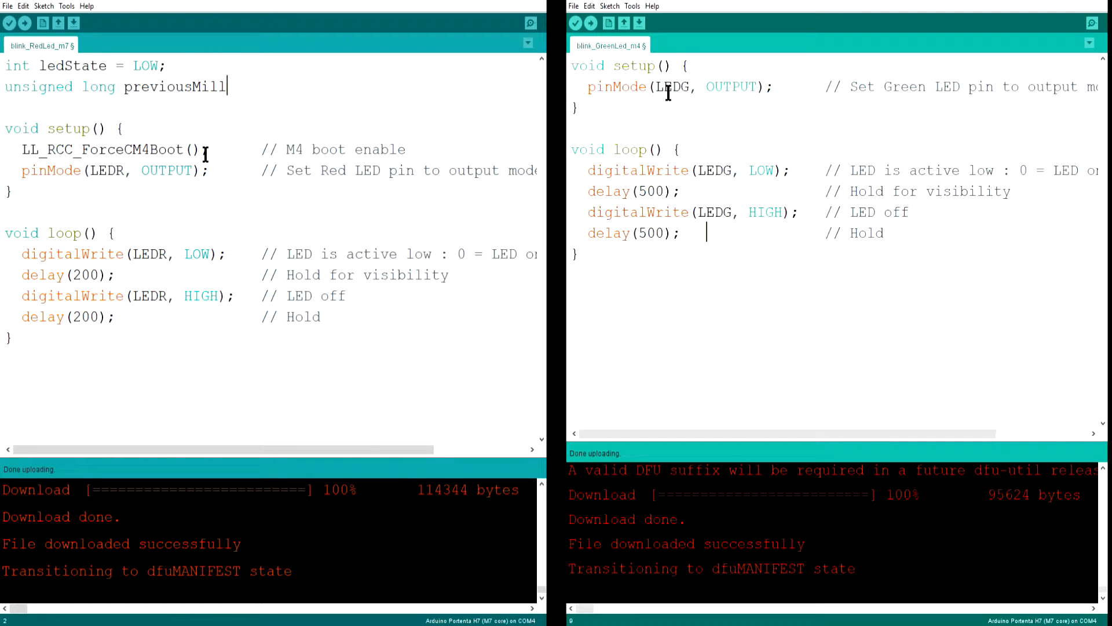
{"action": "type", "text": "is ="}
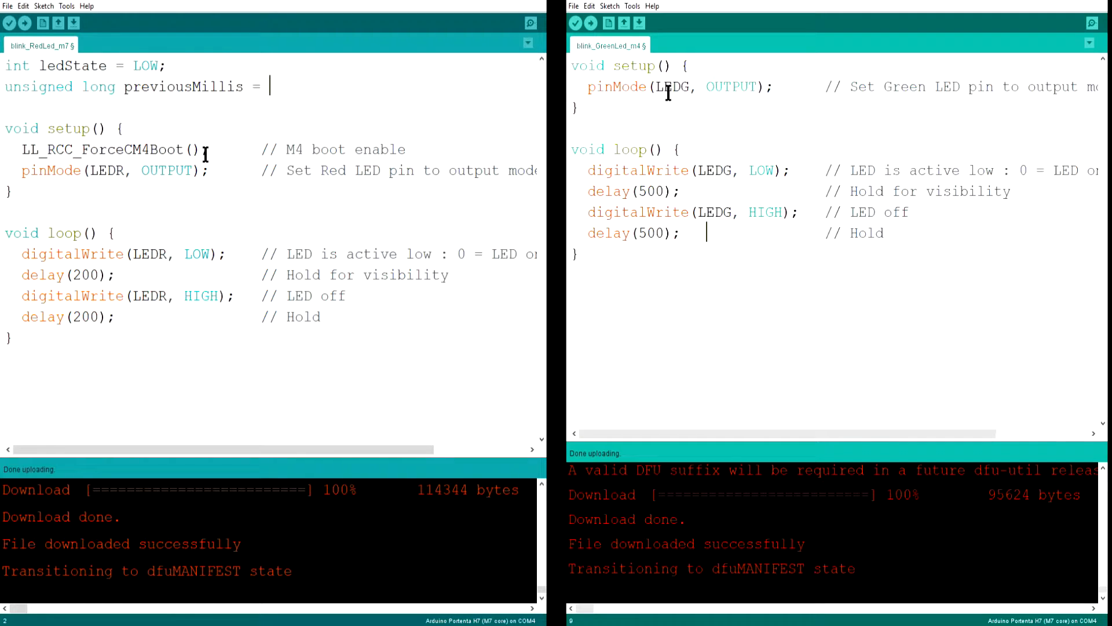
{"action": "type", "text": "0;"}
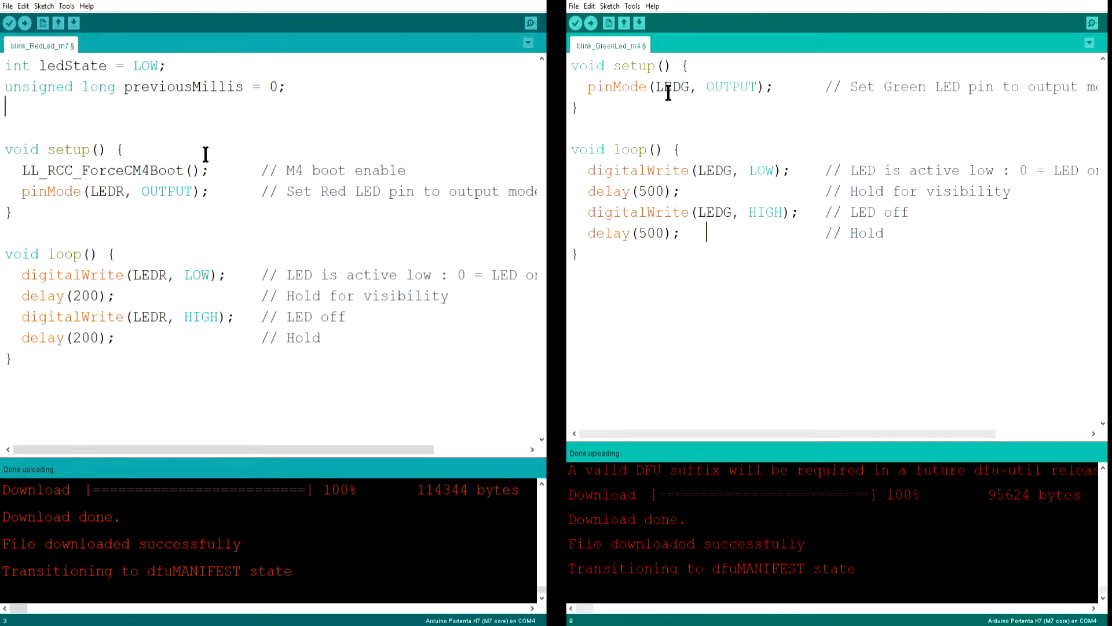
Add const long INTERVAL = 200 with the comment 'Toggling interval'.
{"action": "type", "text": "const"}
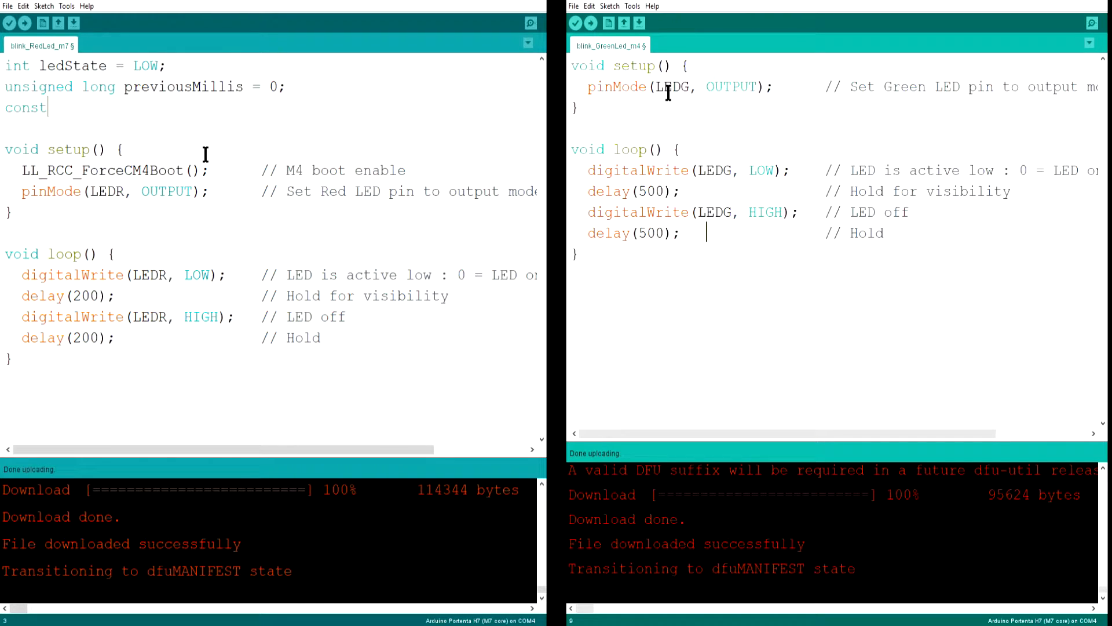
{"action": "type", "text": "long I"}
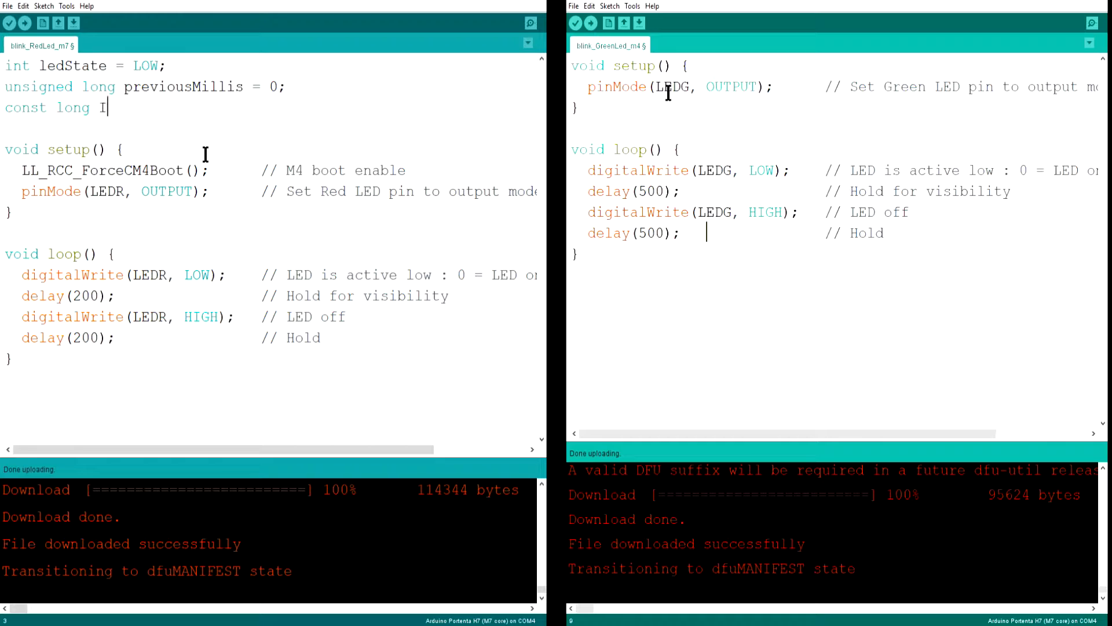
{"action": "type", "text": "NTERVAL"}
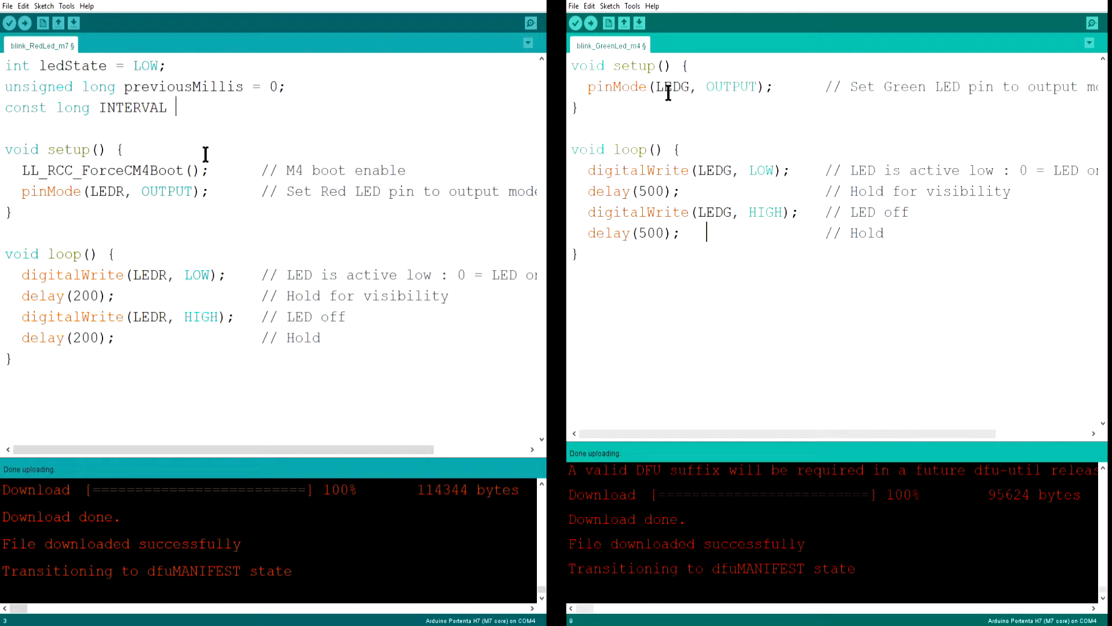
{"action": "type", "text": "= 200;"}
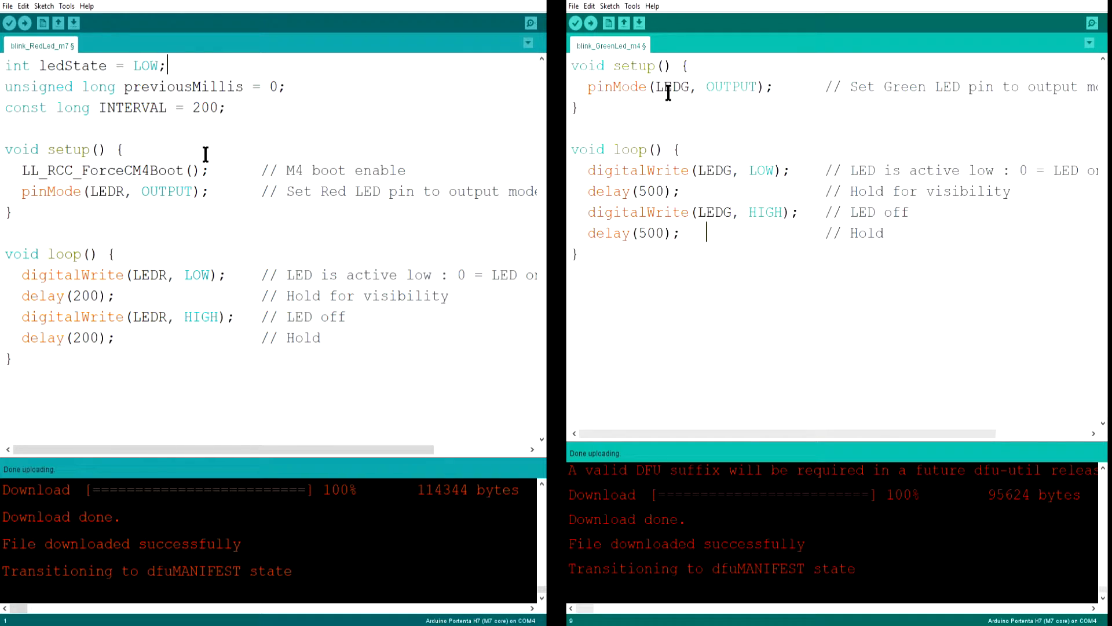
{"action": "type", "text": "//Togg"}
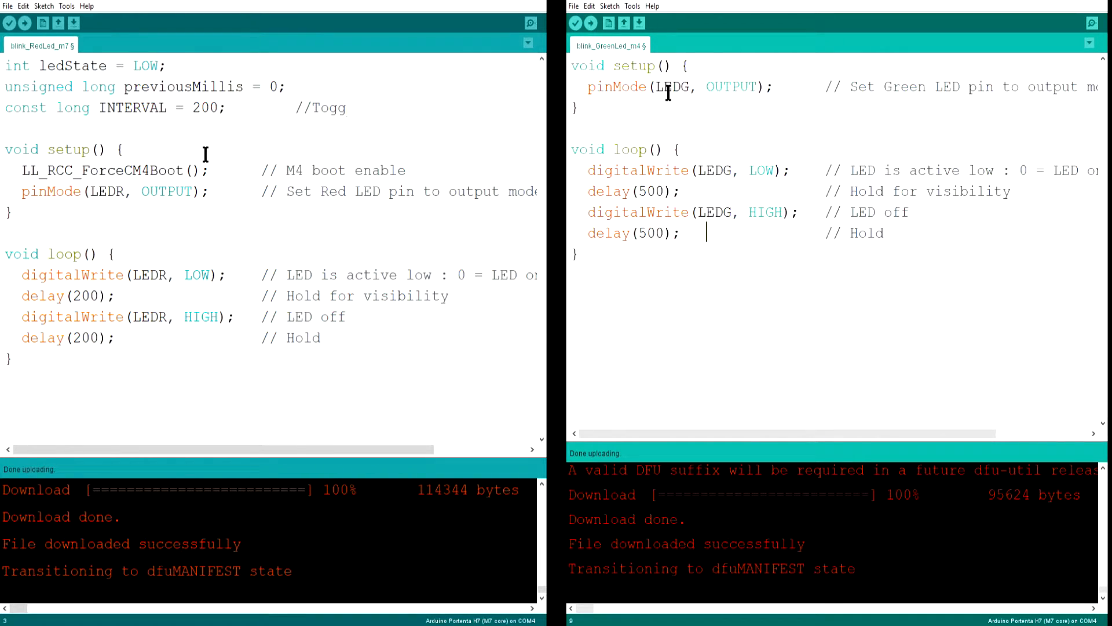
{"action": "type", "text": "ling interval"}
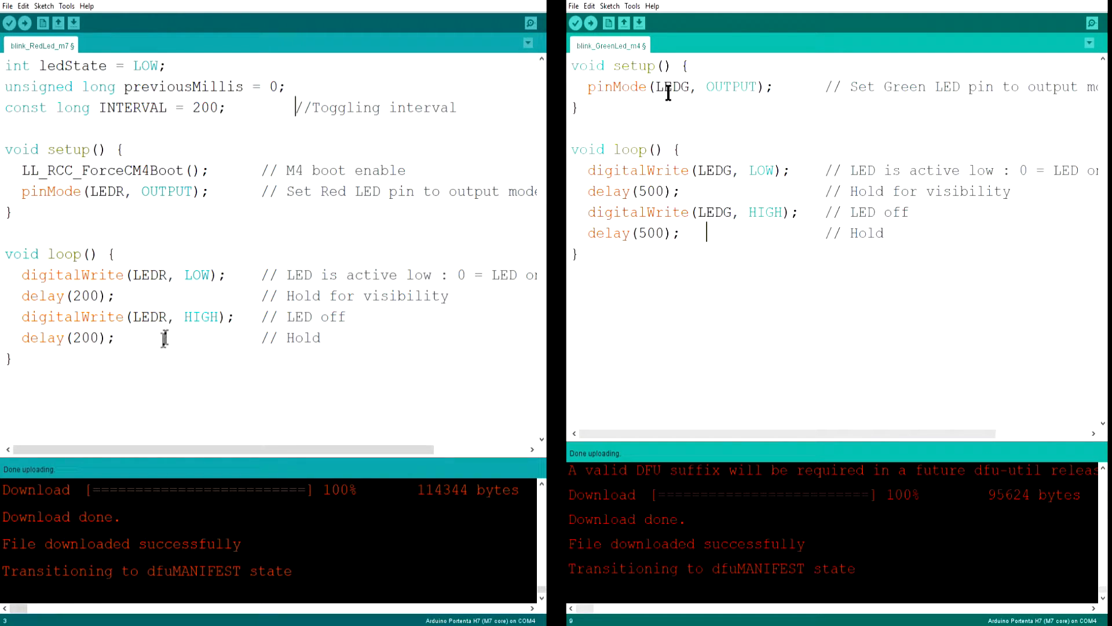
Replace the delay-based blink code in loop with unsigned long currentMillis = millis();.
{"action": "left_click_drag", "start_coordinate": [21, 275], "coordinate": [113, 337]}
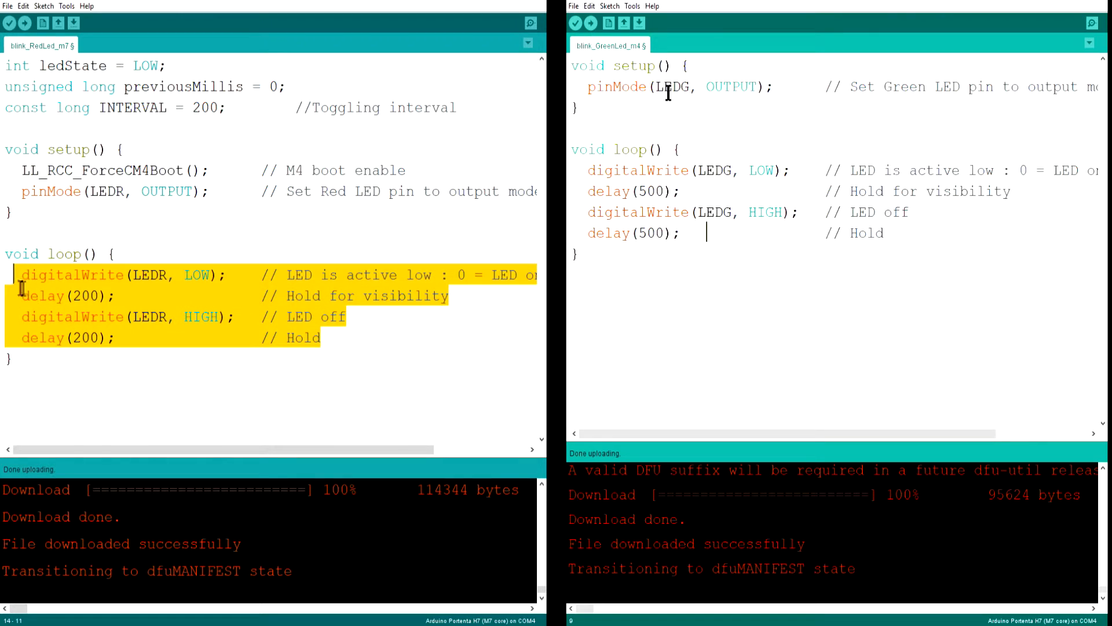
{"action": "key", "text": "Delete"}
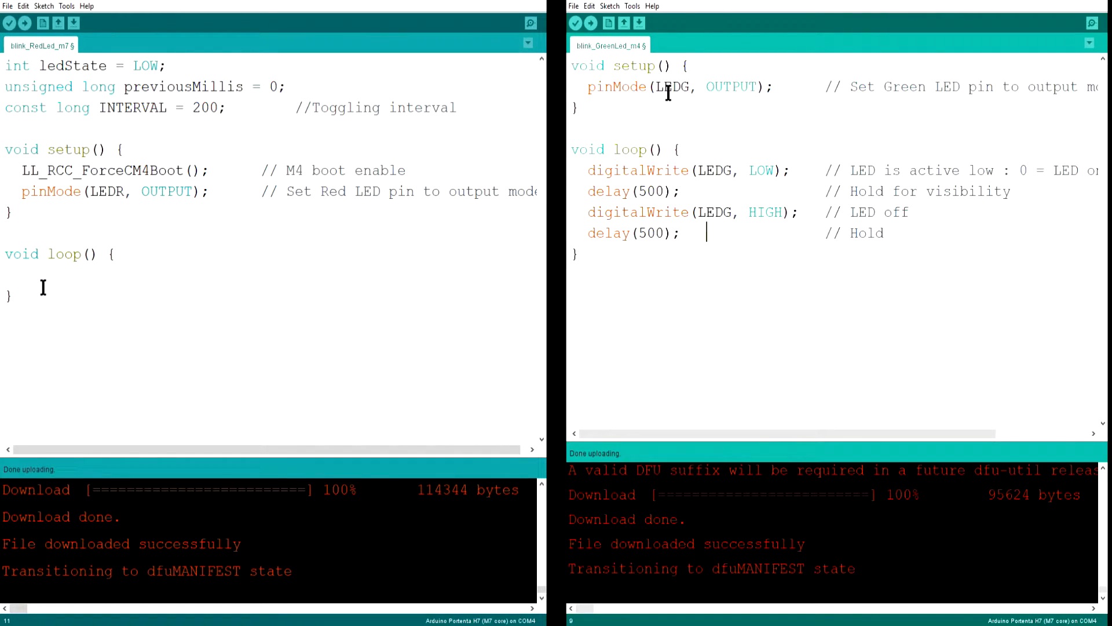
{"action": "left_click", "coordinate": [13, 276]}
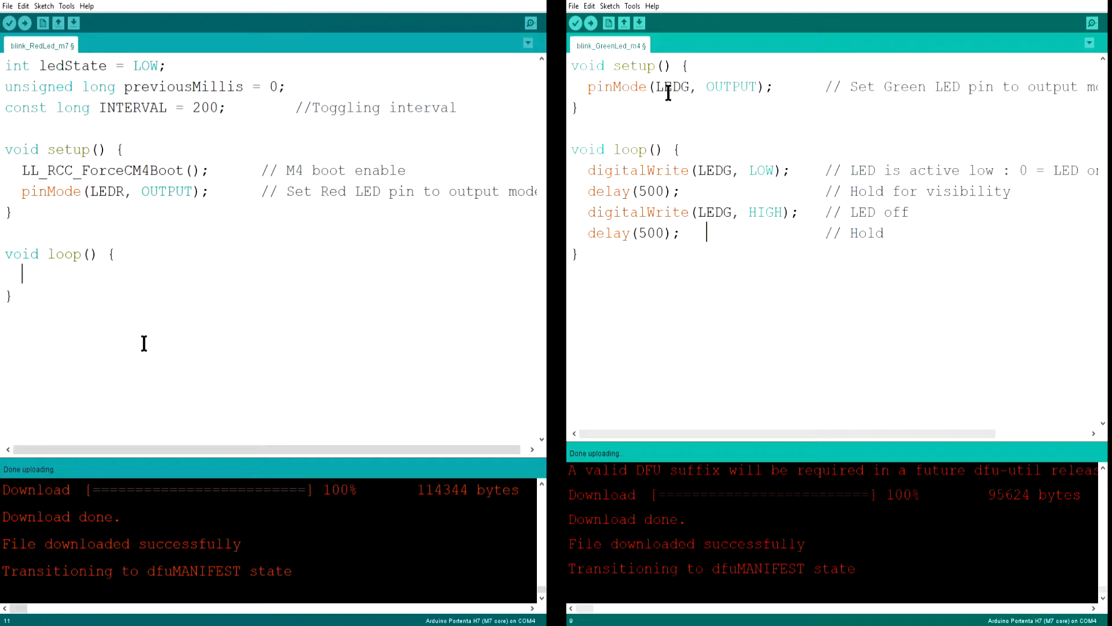
{"action": "type", "text": "unsigned long curre"}
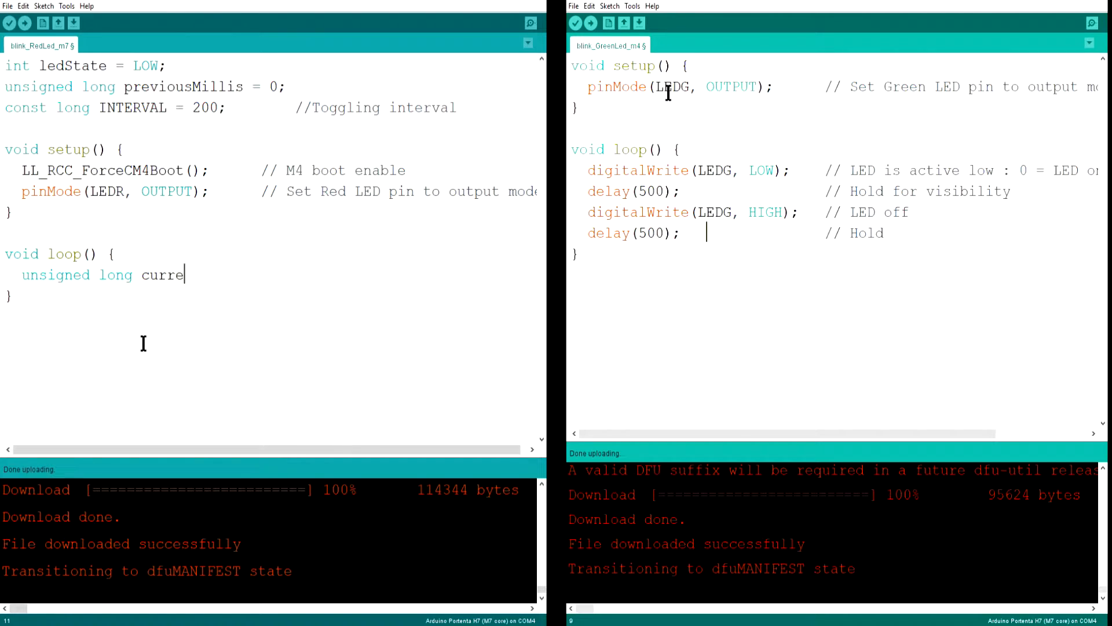
{"action": "type", "text": "entMillis = mi"}
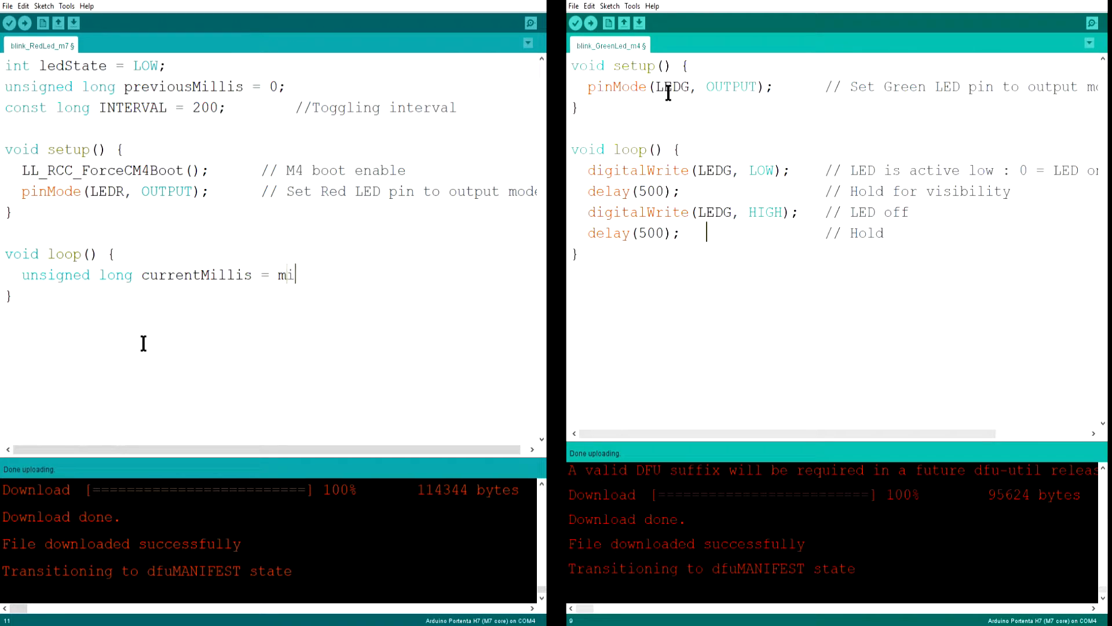
{"action": "type", "text": "llis();"}
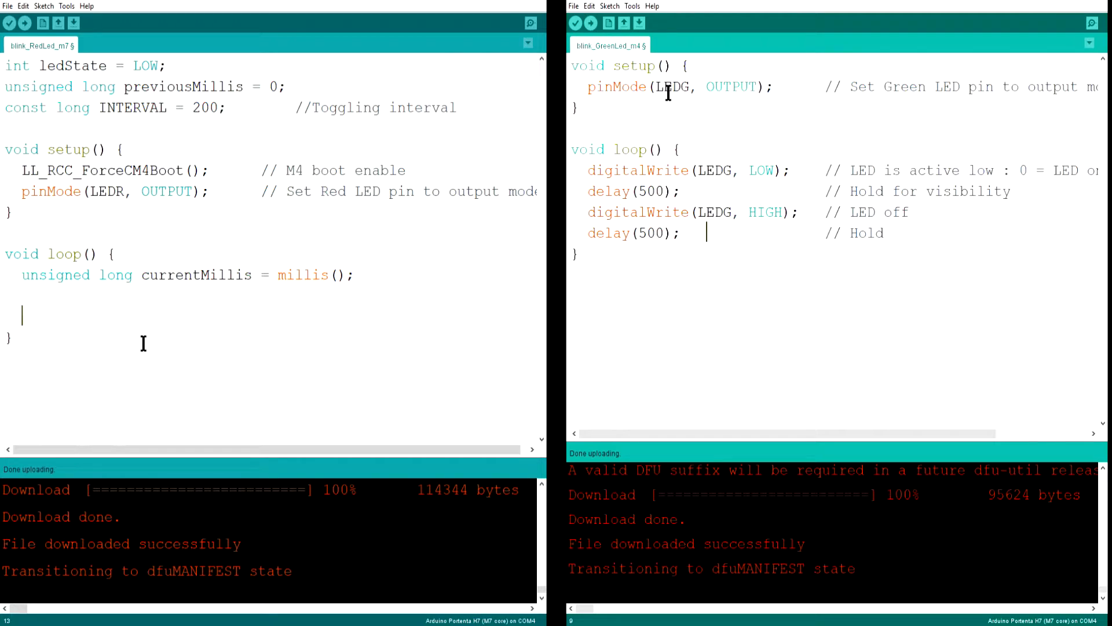
Comment 'Test if it's time to invert the LED state' and begin the elapsed-time if condition.
{"action": "type", "text": "/"}
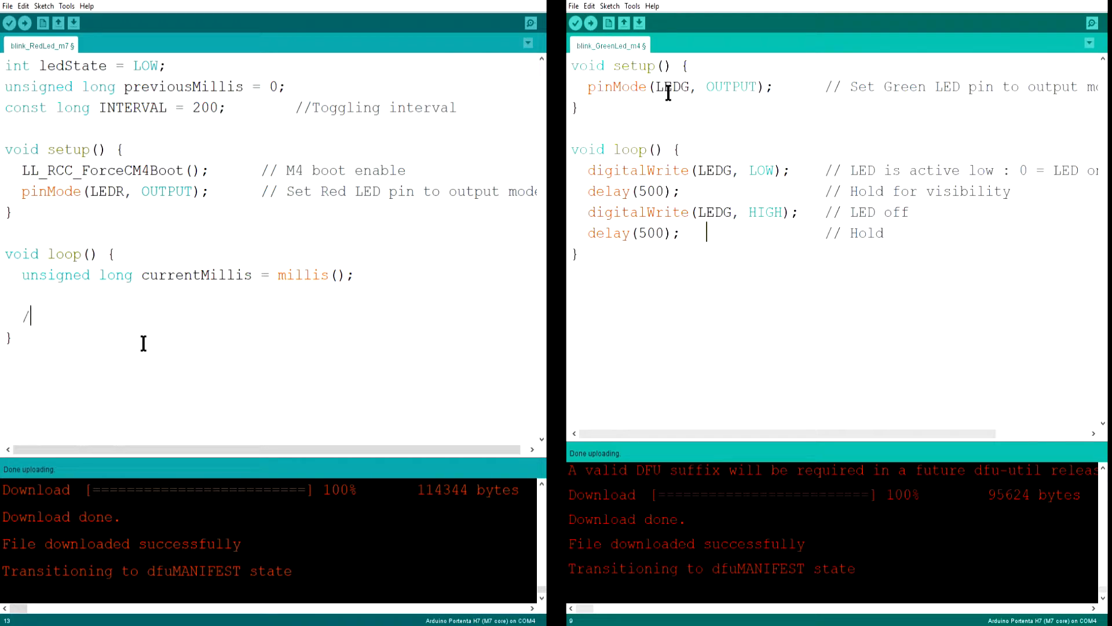
{"action": "type", "text": "/---Test"}
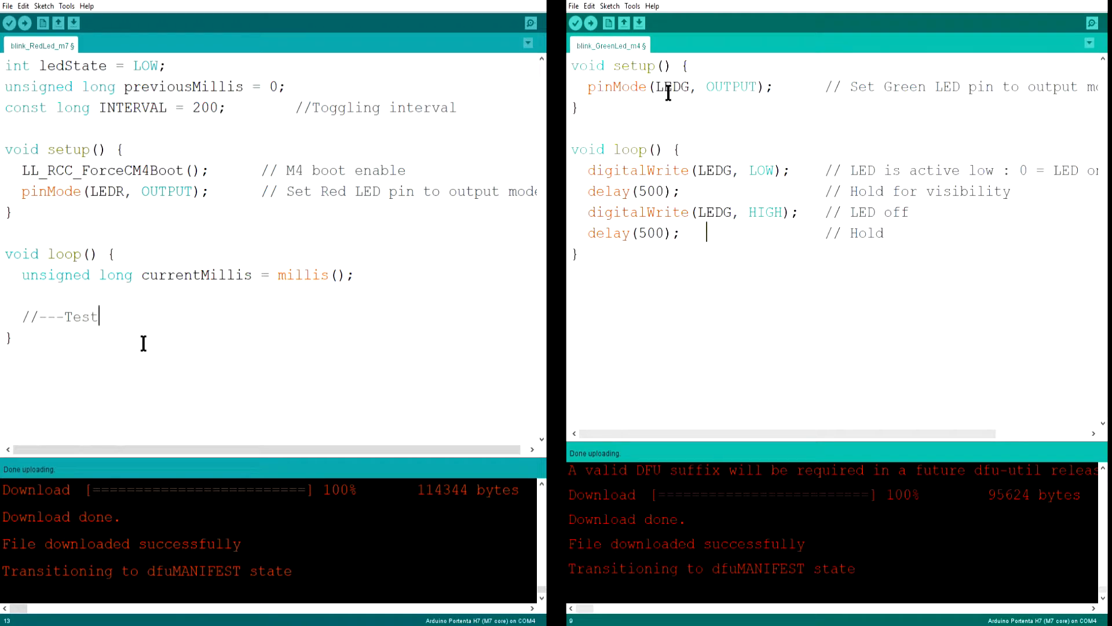
{"action": "type", "text": "if it's time t"}
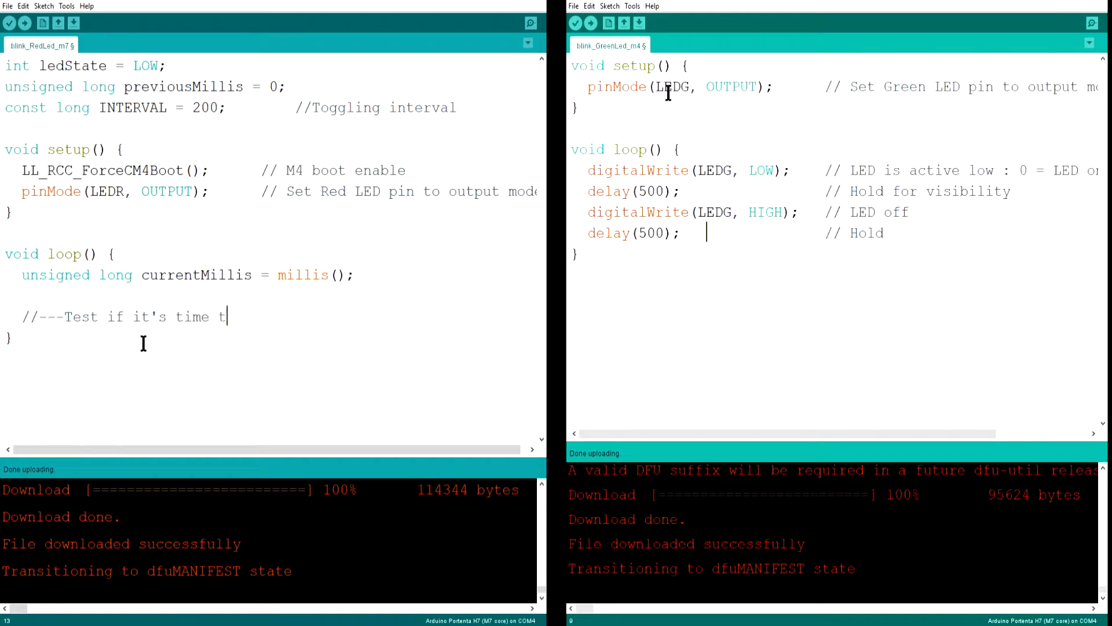
{"action": "type", "text": "o inver"}
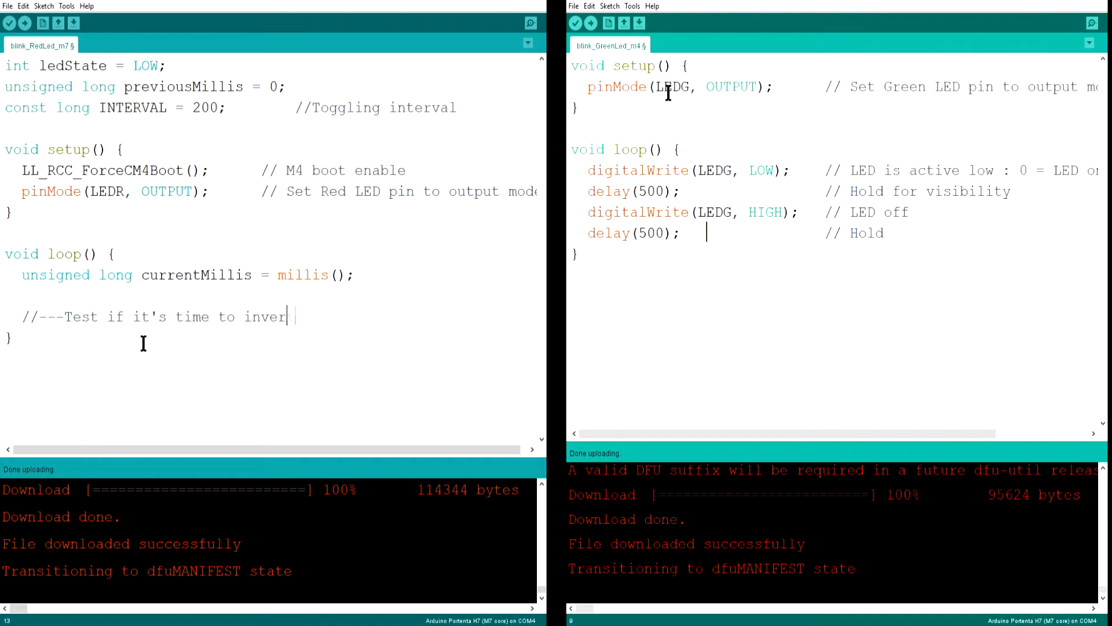
{"action": "type", "text": "the LED state"}
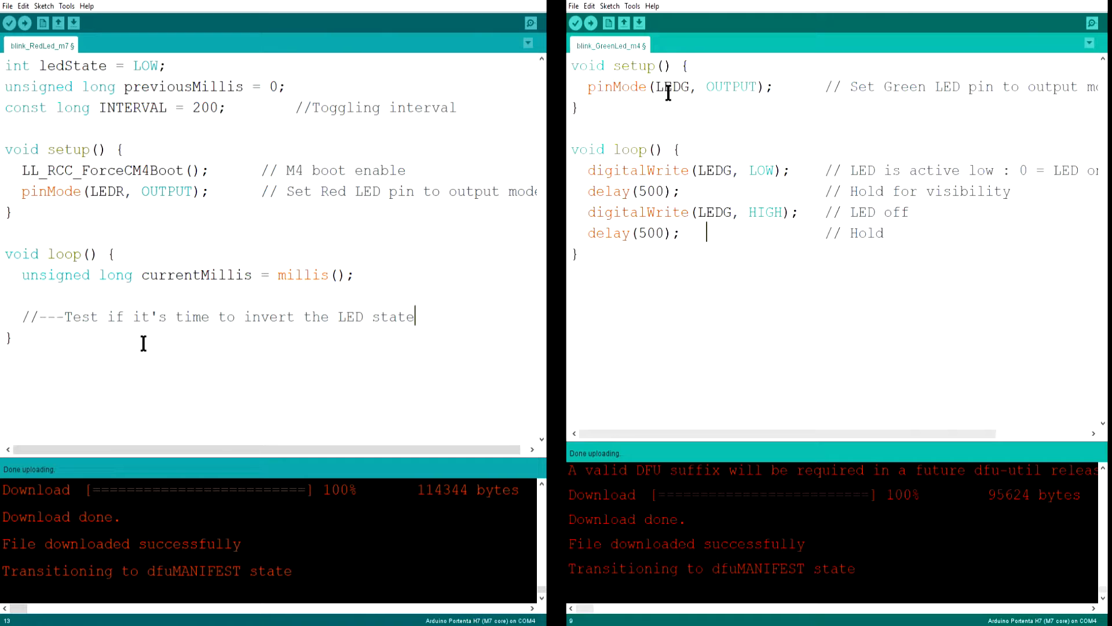
{"action": "type", "text": "if"}
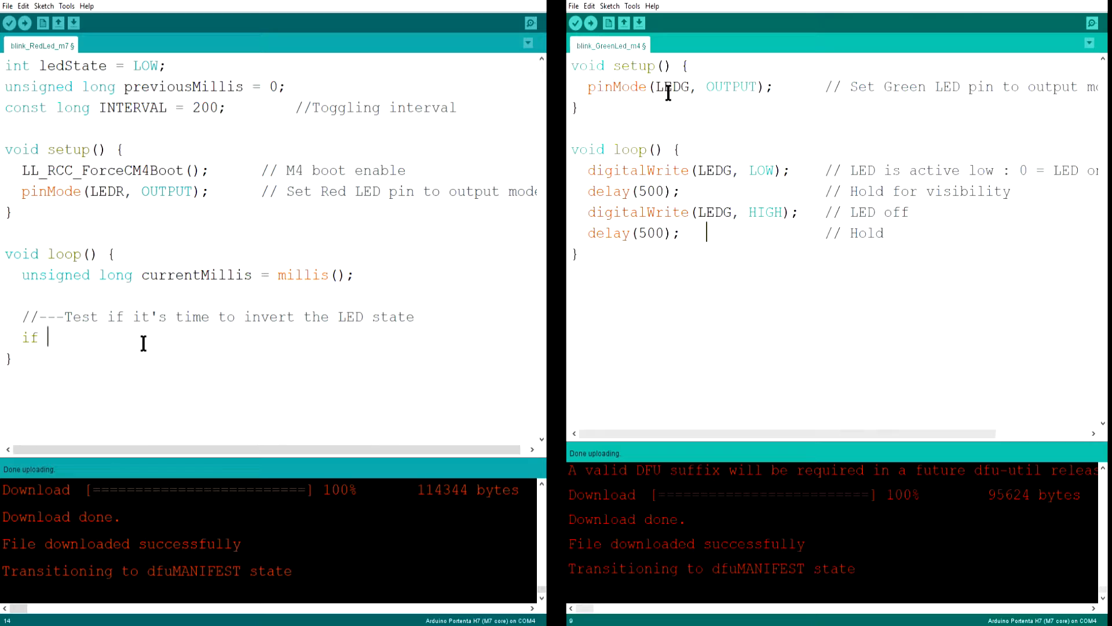
{"action": "type", "text": "( current"}
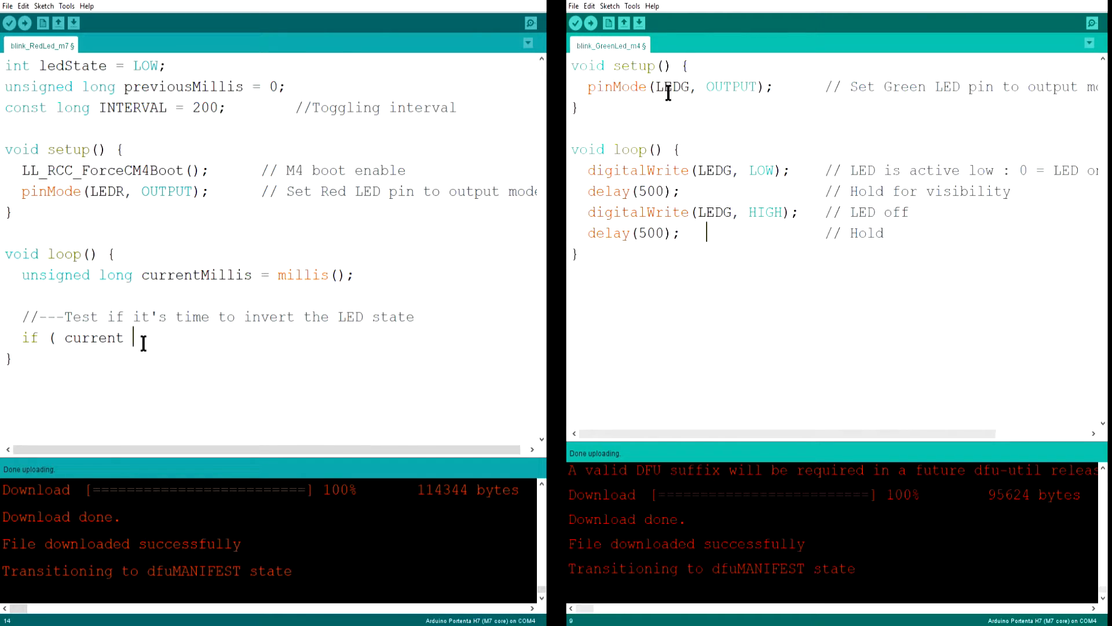
{"action": "type", "text": "Millis"}
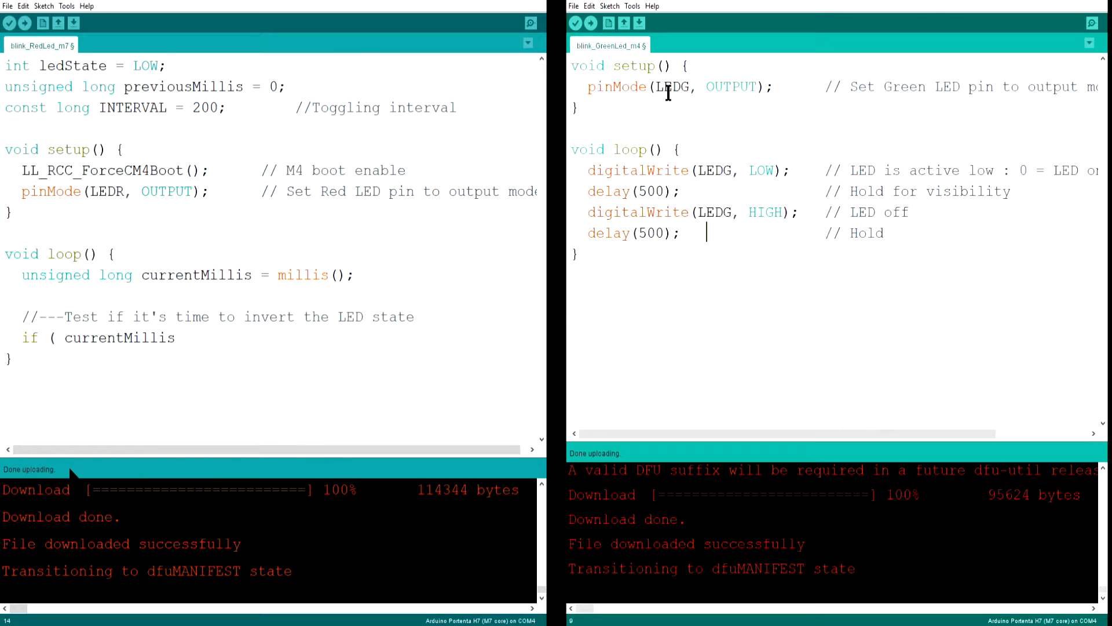
{"action": "type", "text": "- pre"}
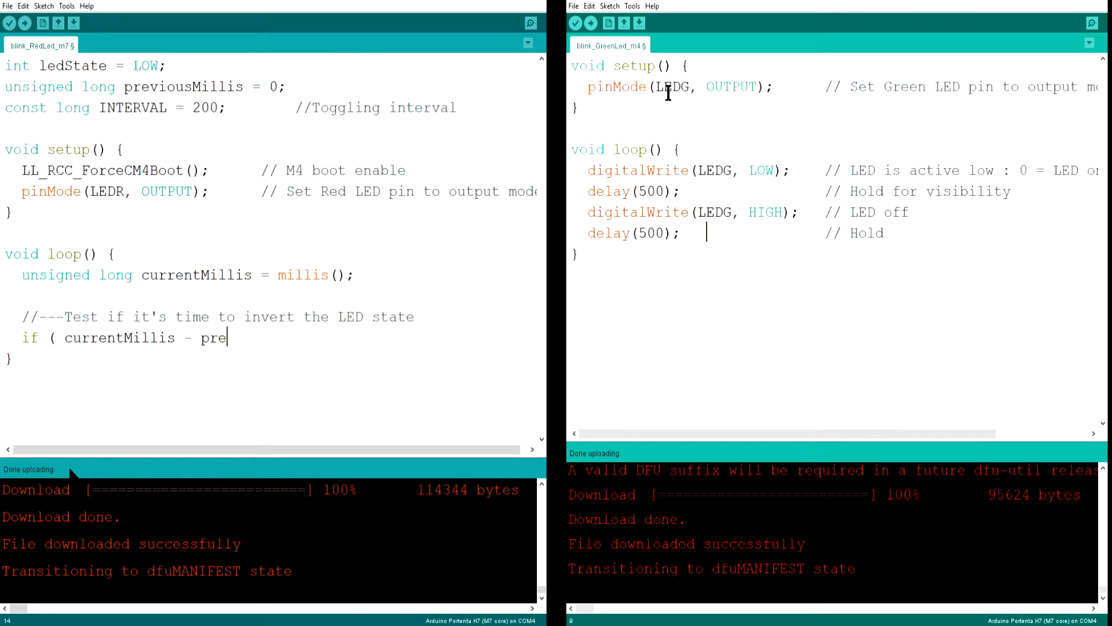
Close the condition with >= INTERVAL and save previousMillis = currentMillis.
{"action": "type", "text": "viousMillis >= INT"}
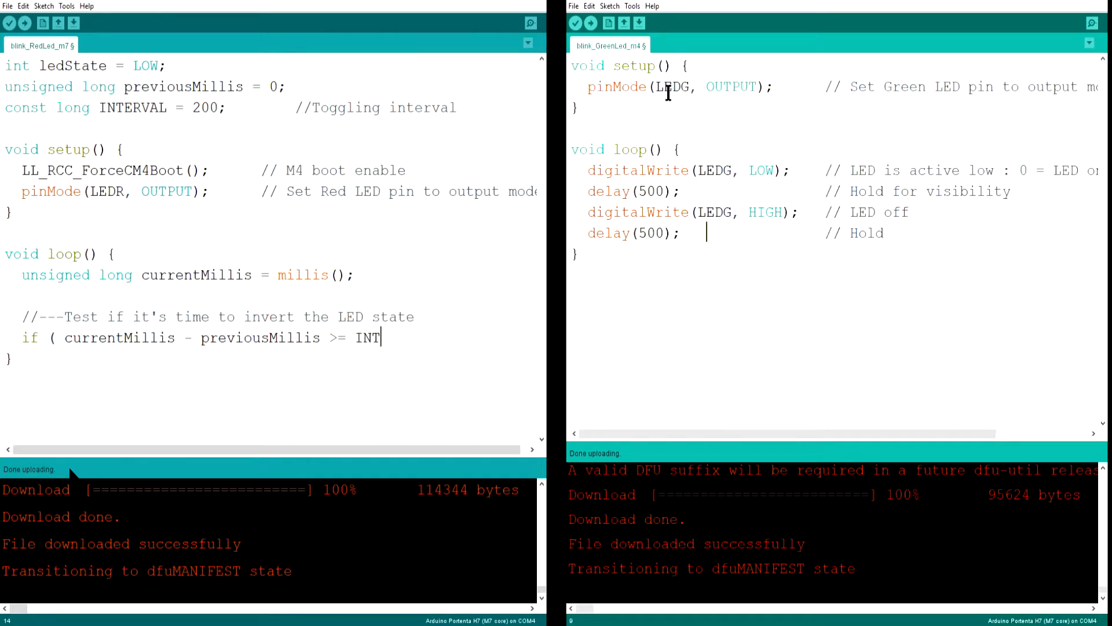
{"action": "type", "text": "ERVAL )"}
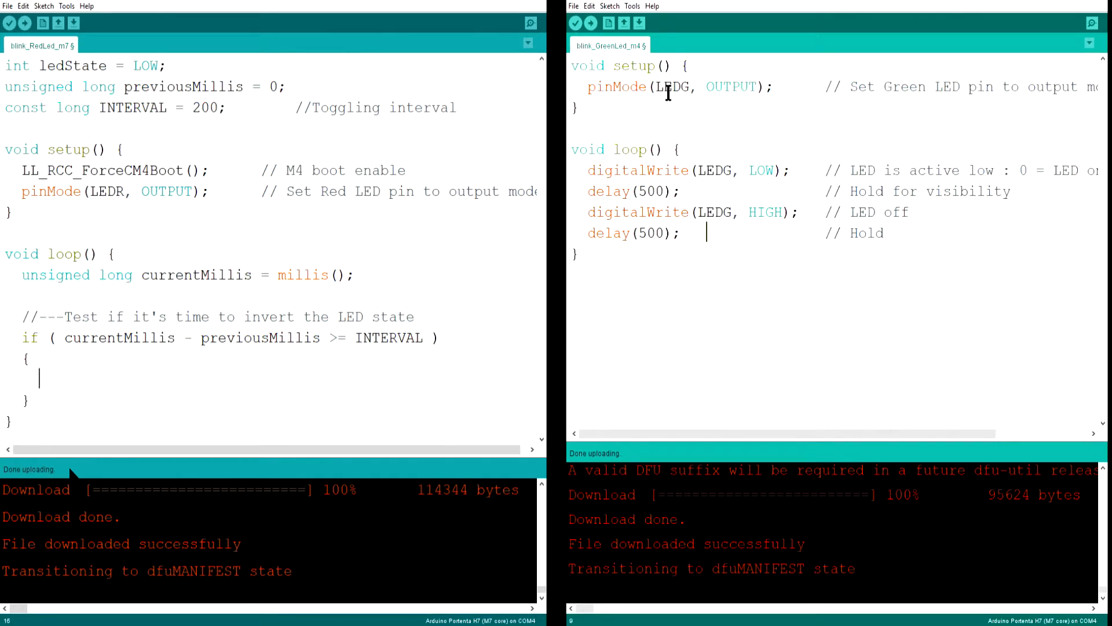
{"action": "type", "text": "pre"}
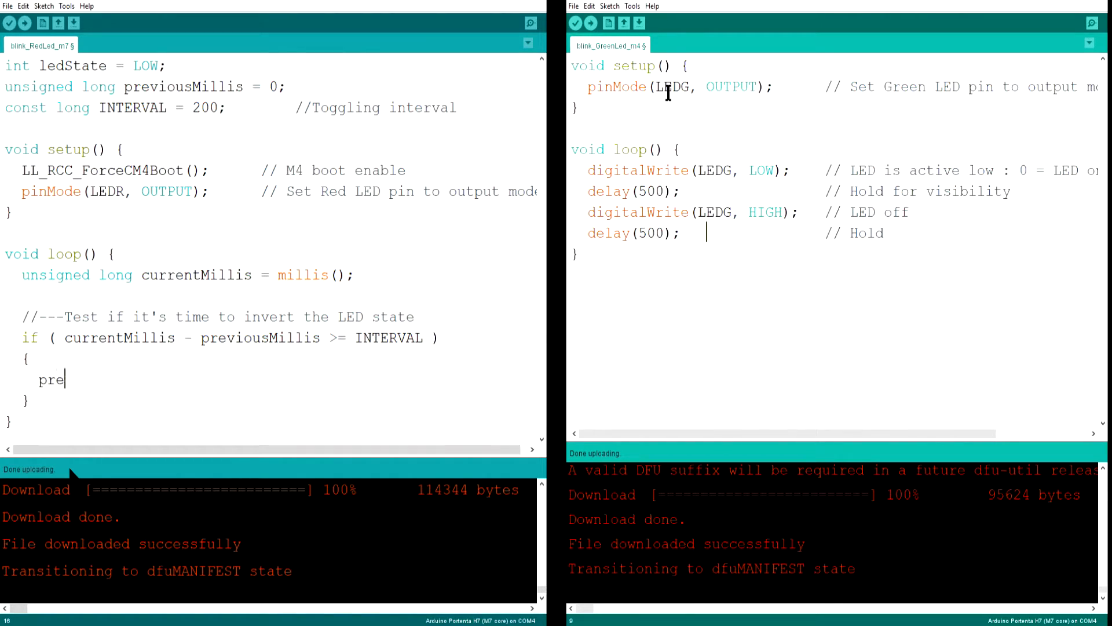
{"action": "type", "text": "vious"}
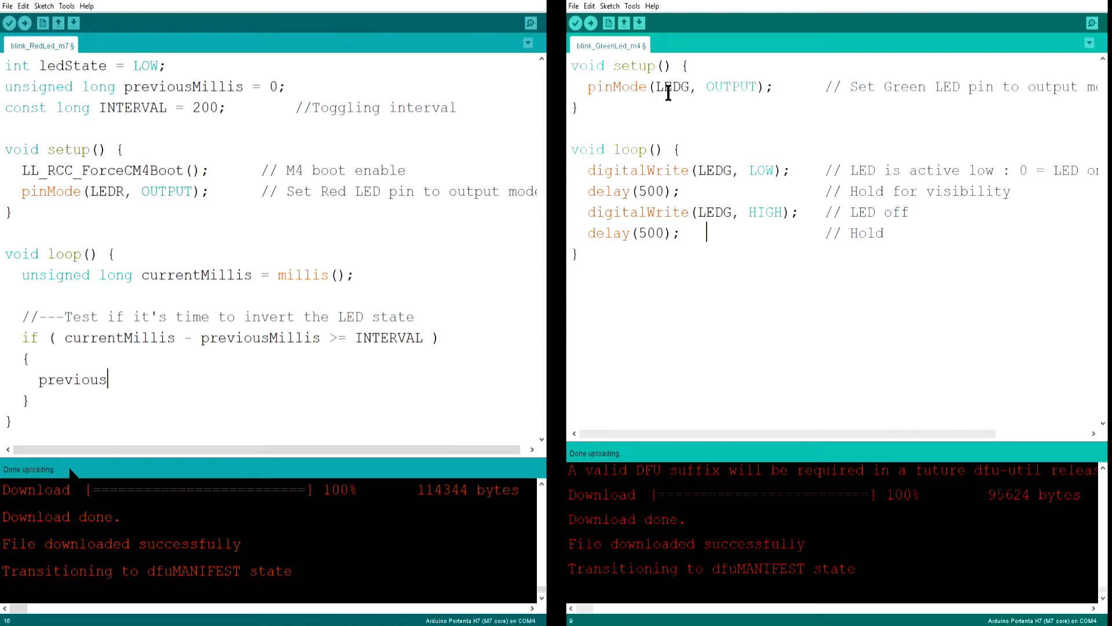
{"action": "type", "text": "Millis ="}
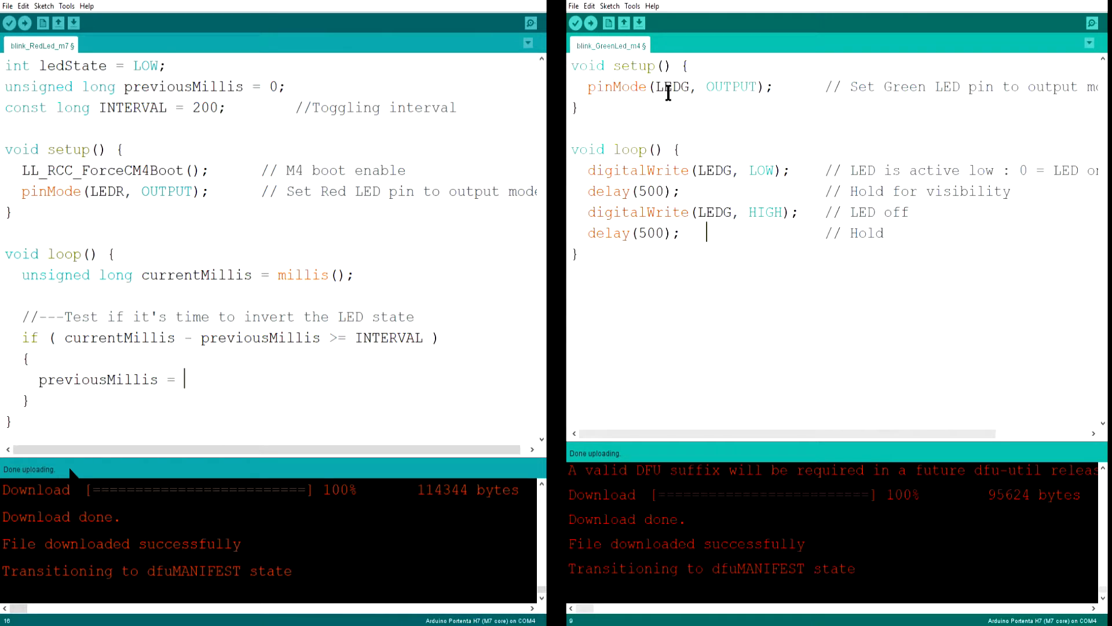
{"action": "type", "text": "currentMillis;  // Save the time"}
{"action": "type", "text": "("}
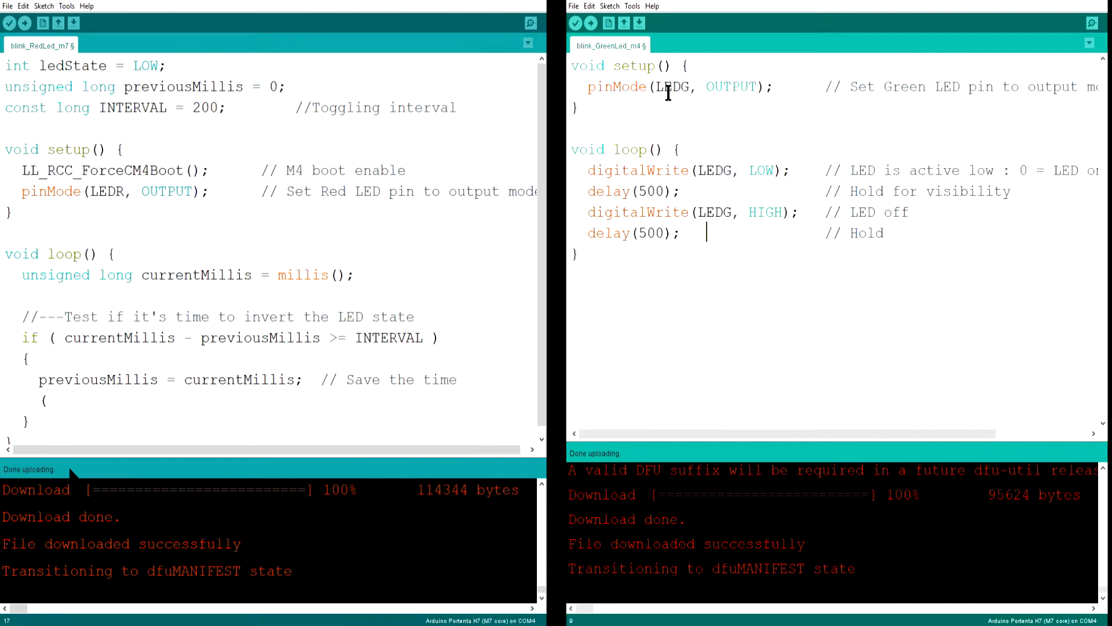
Toggle ledState with a ternary and write it to LEDR with digitalWrite.
{"action": "type", "text": "ledSt"}
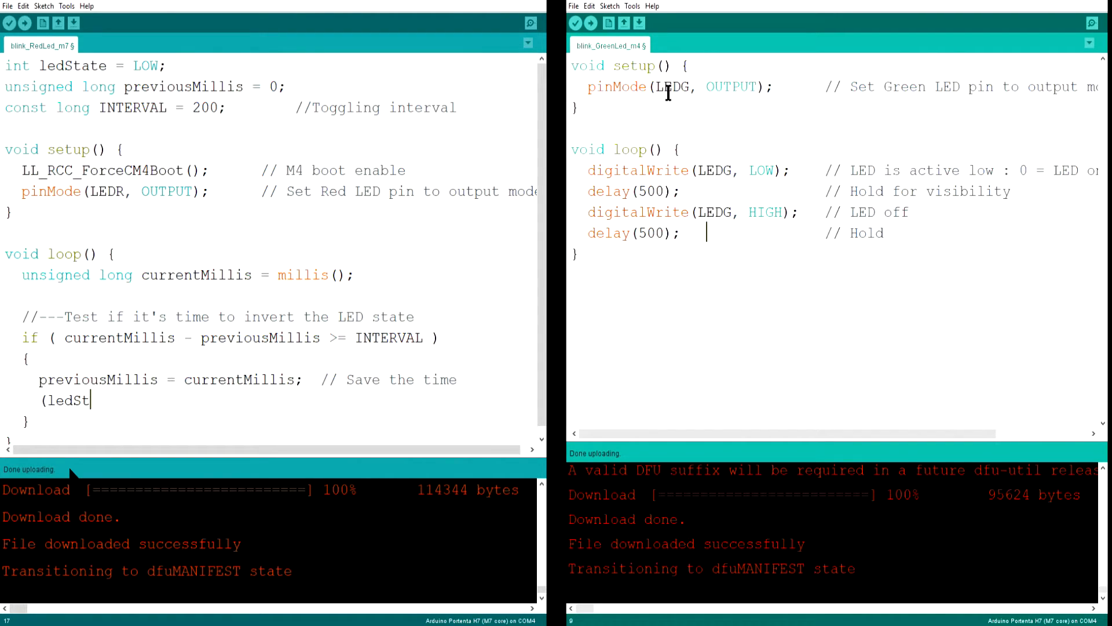
{"action": "type", "text": "ate ="}
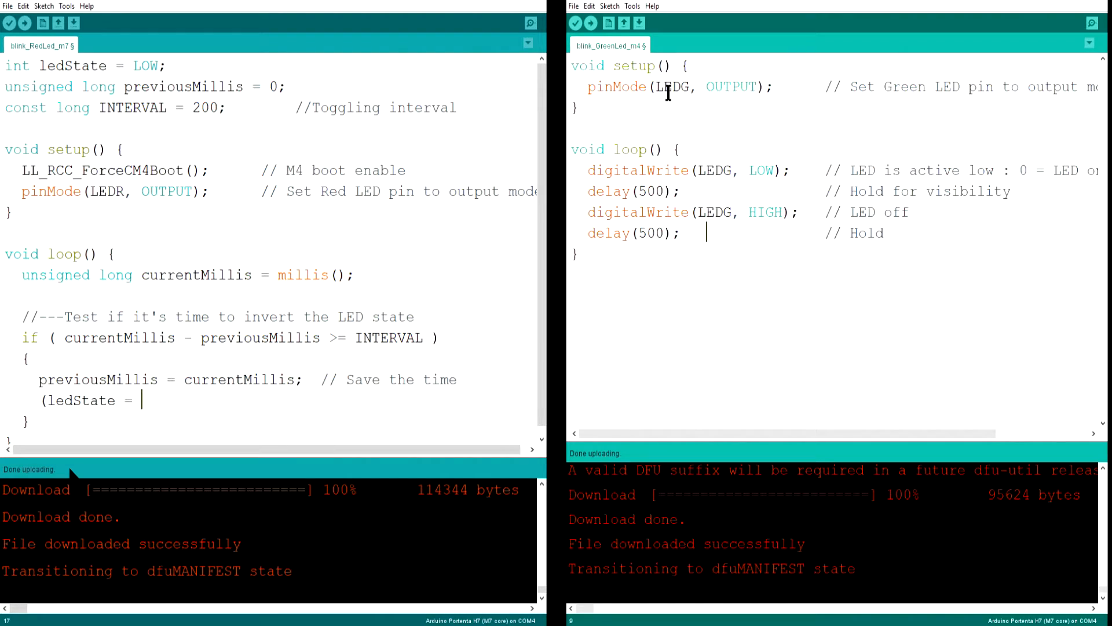
{"action": "type", "text": "= LOW"}
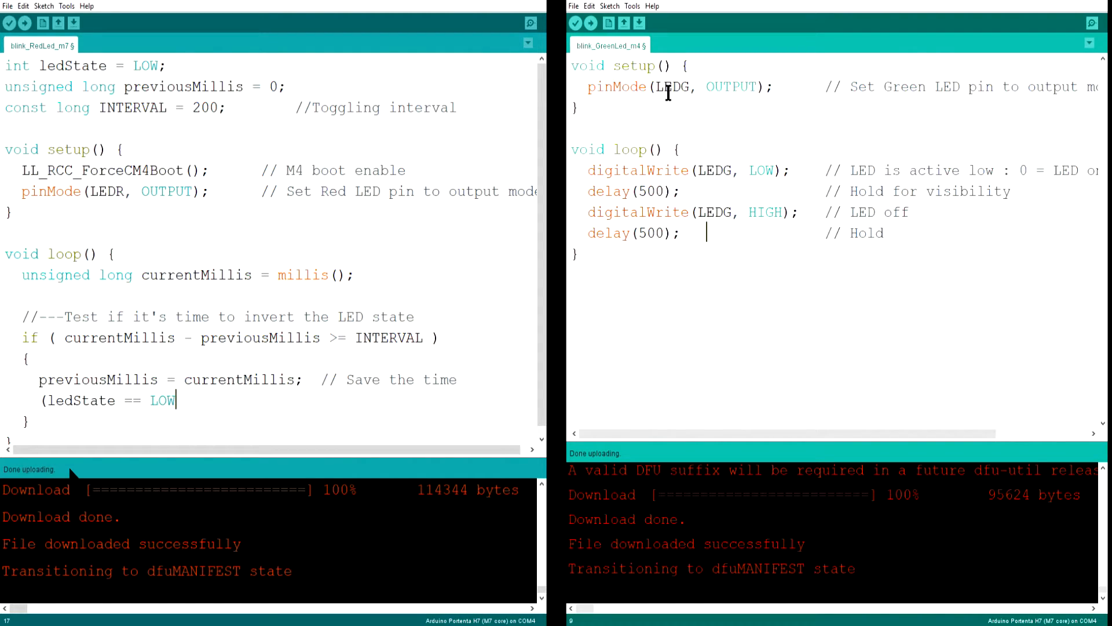
{"action": "type", "text": ") ?"}
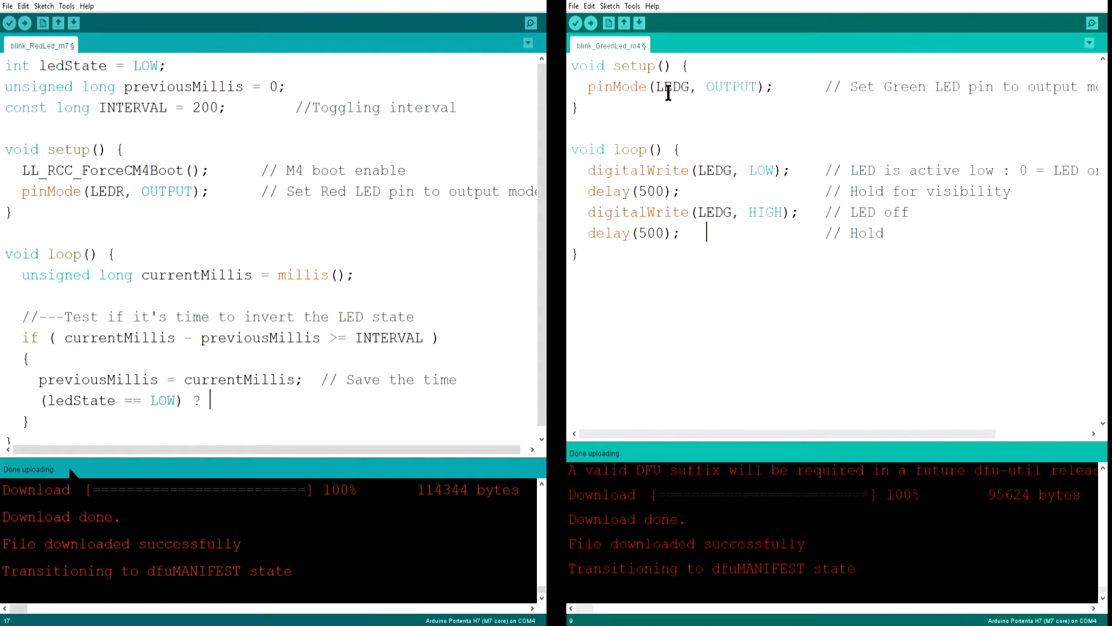
{"action": "type", "text": "(led"}
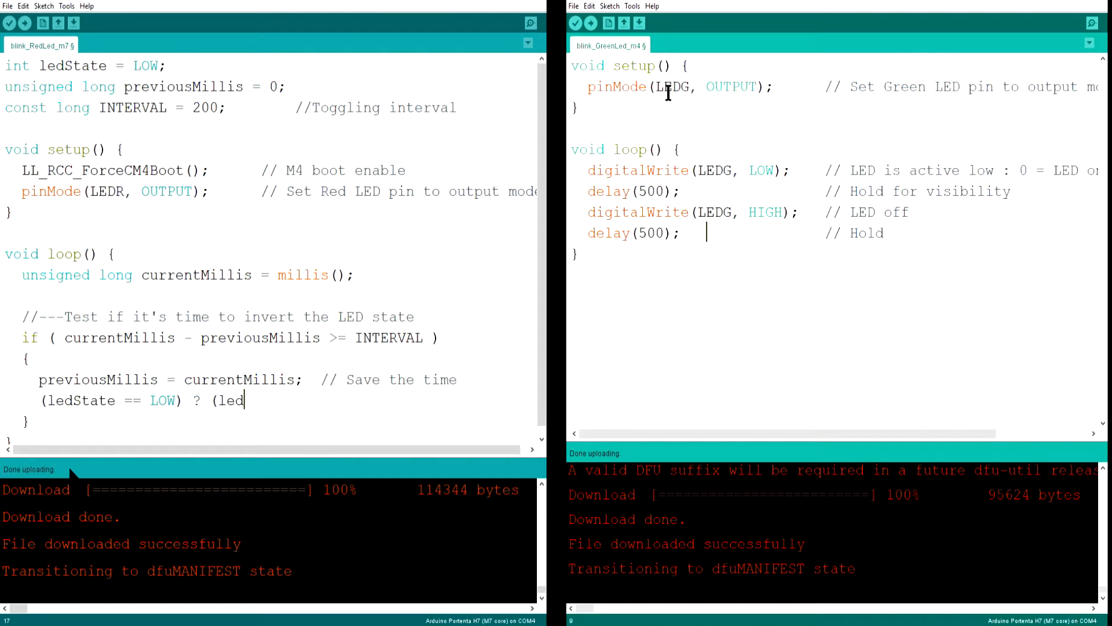
{"action": "type", "text": "State = HIGH) :"}
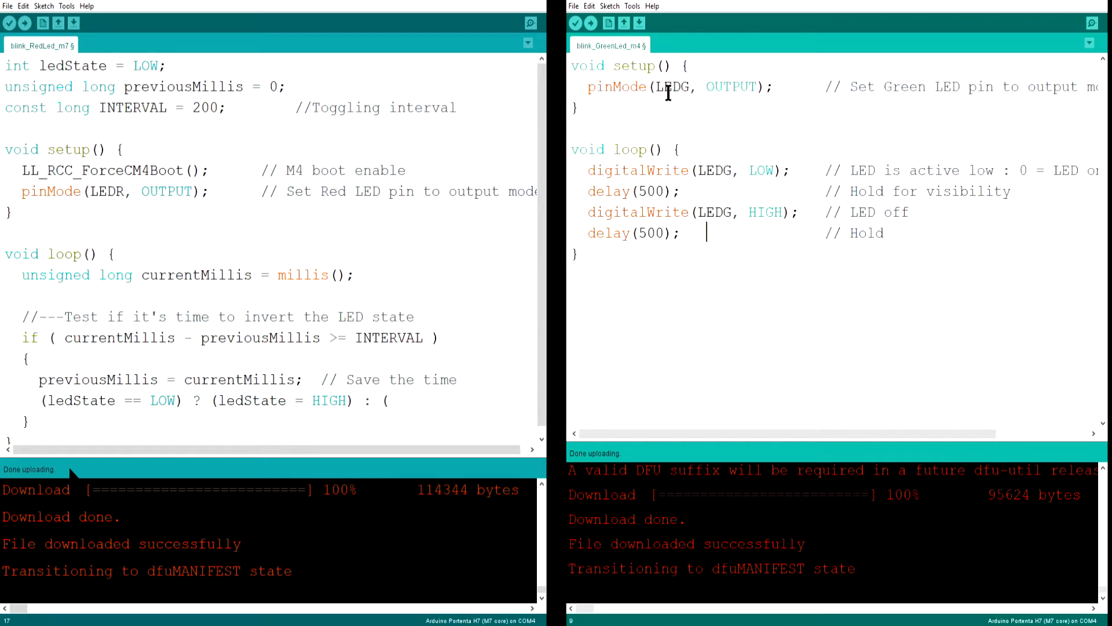
{"action": "type", "text": "(ledState = LOW"}
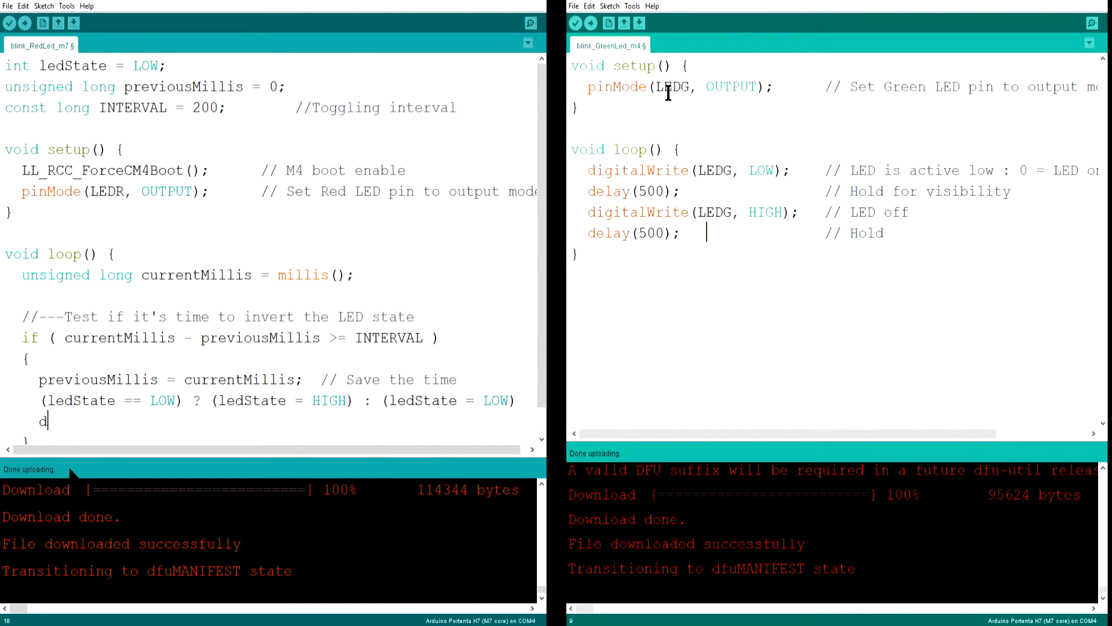
{"action": "type", "text": "igitalWrite"}
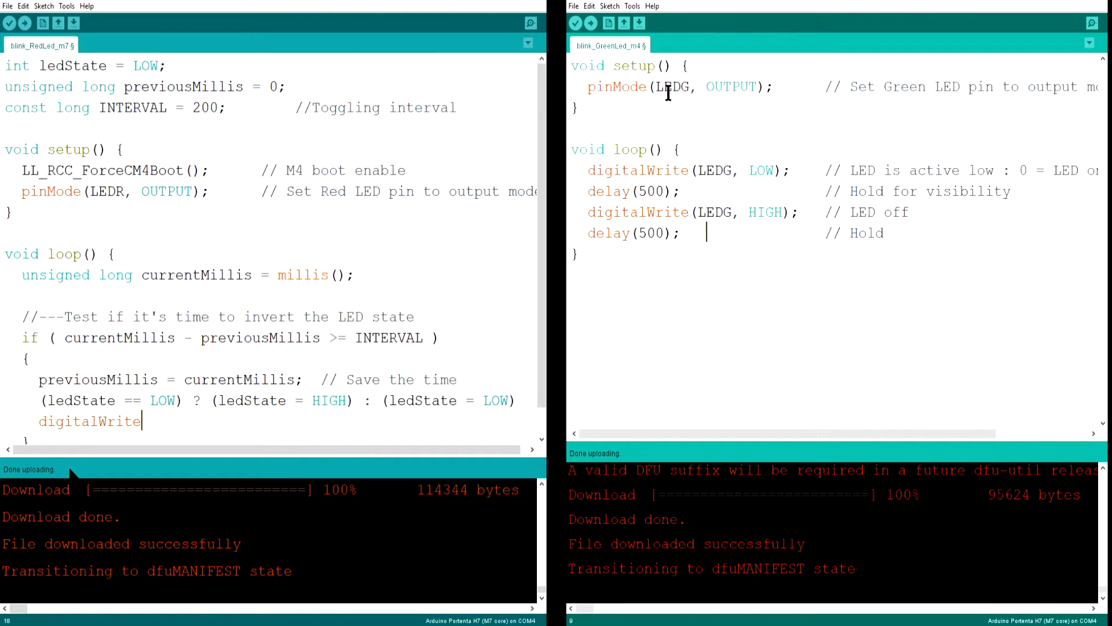
{"action": "type", "text": "( LEDR, le"}
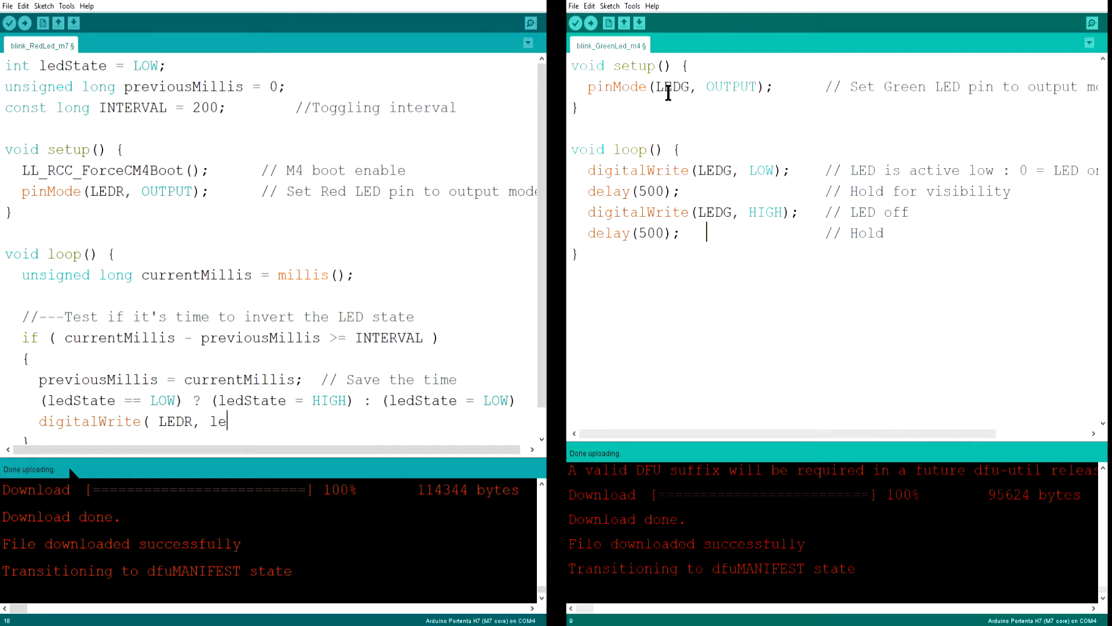
{"action": "type", "text": "dState);"}
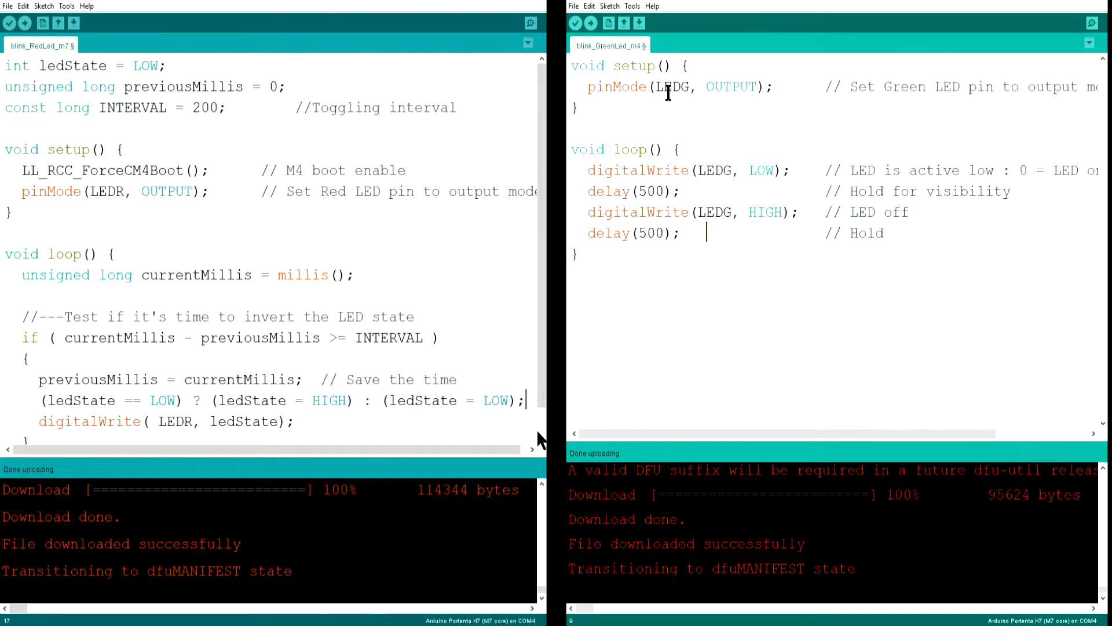
{"action": "mouse_move", "coordinate": [170, 132]}
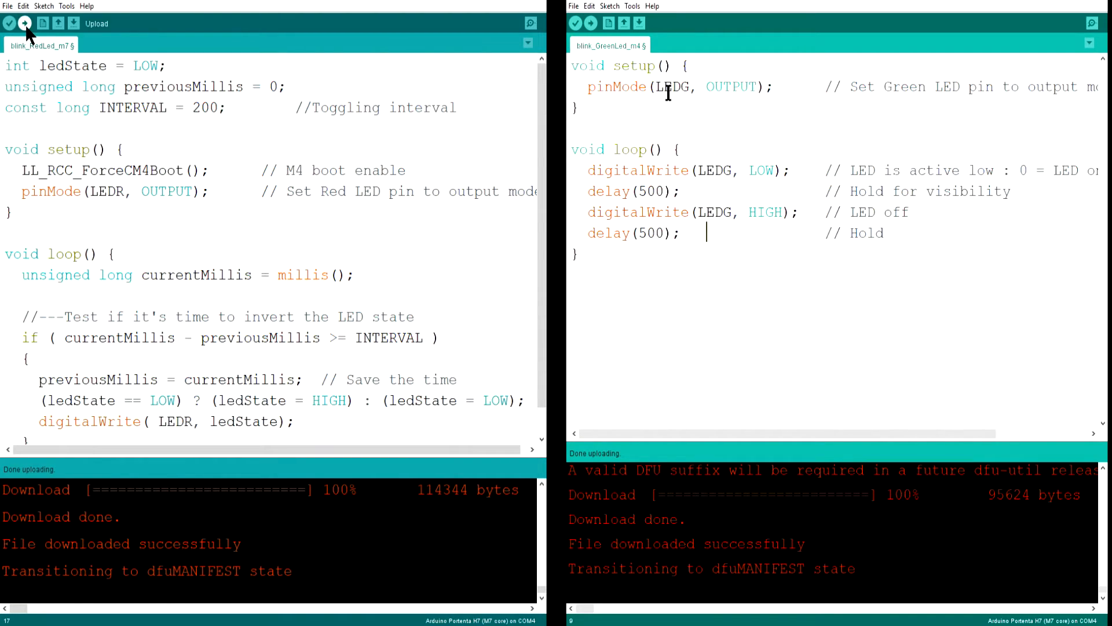
Upload the finished red-LED sketch to the M7 core.
{"action": "left_click", "coordinate": [24, 24]}
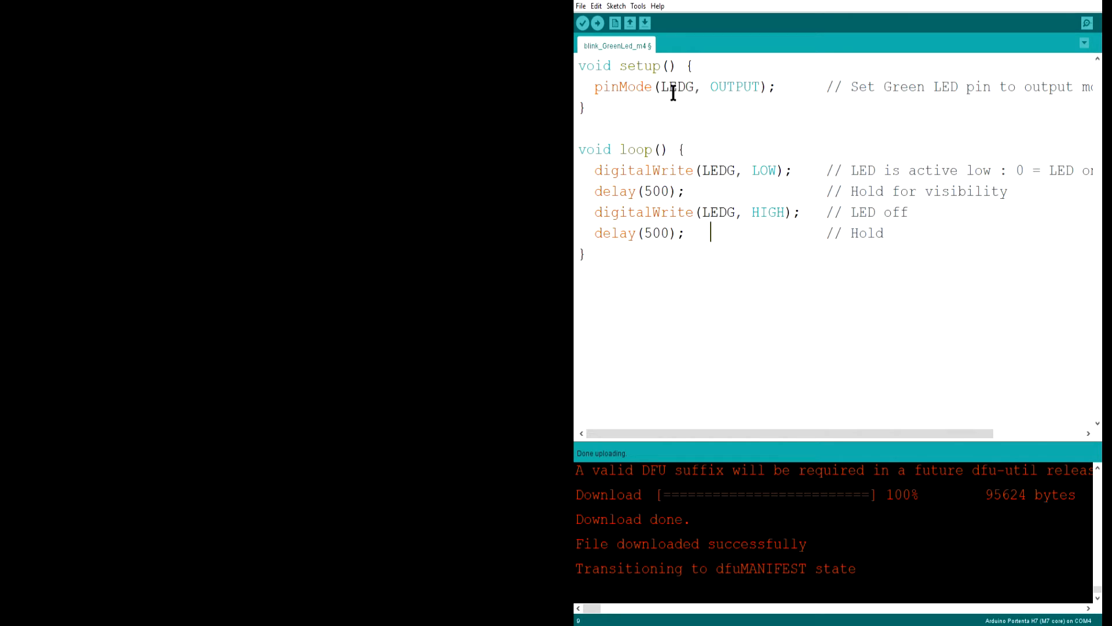
Replace the M4 sketch with the millis code, remove the M4 boot line, and use LEDG.
{"action": "key", "text": "ctrl+a"}
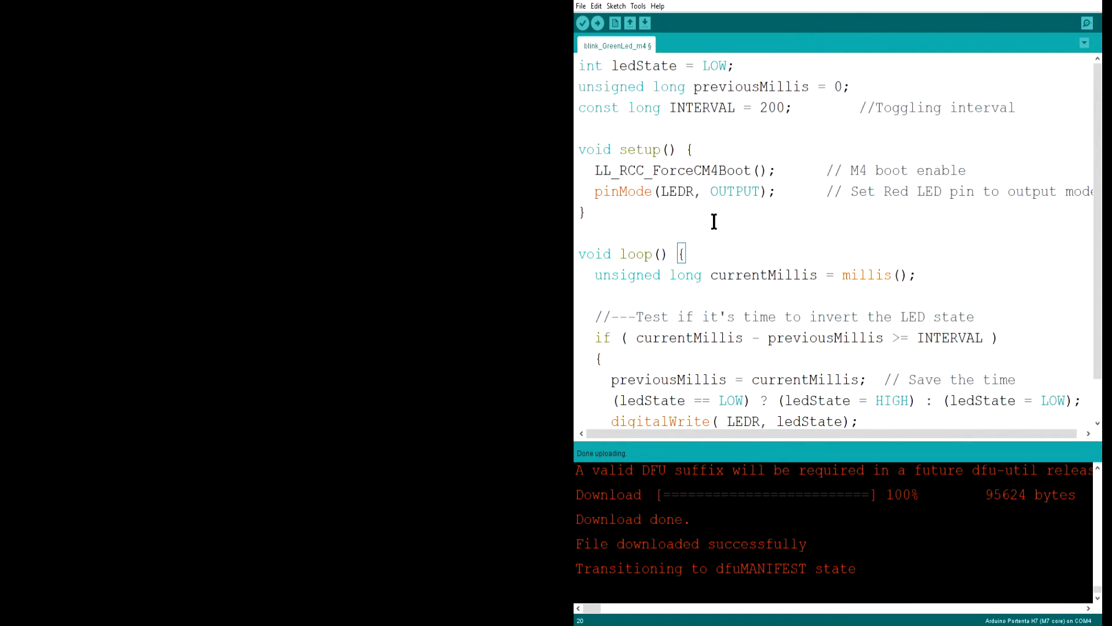
{"action": "triple_click", "coordinate": [696, 171]}
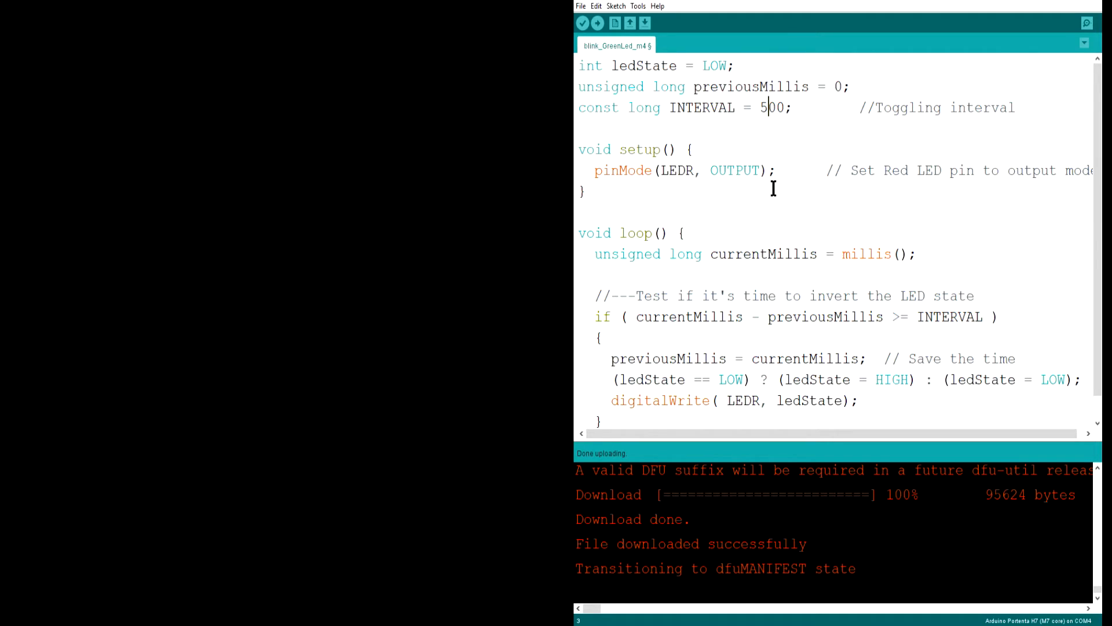
{"action": "scroll", "scroll_direction": "down", "scroll_amount": 3}
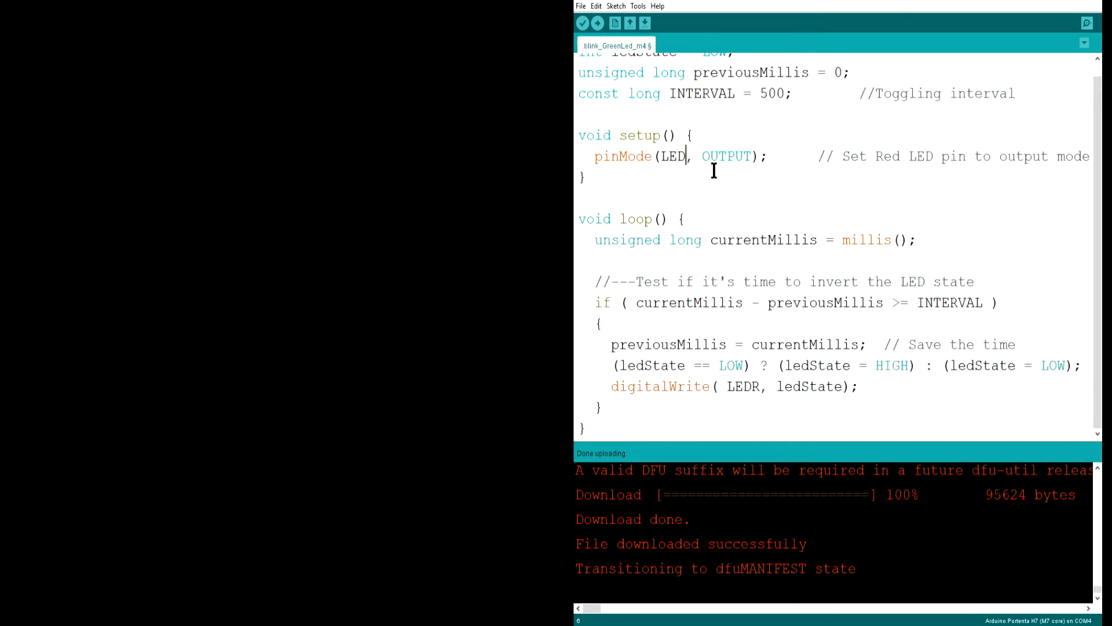
{"action": "type", "text": "G"}
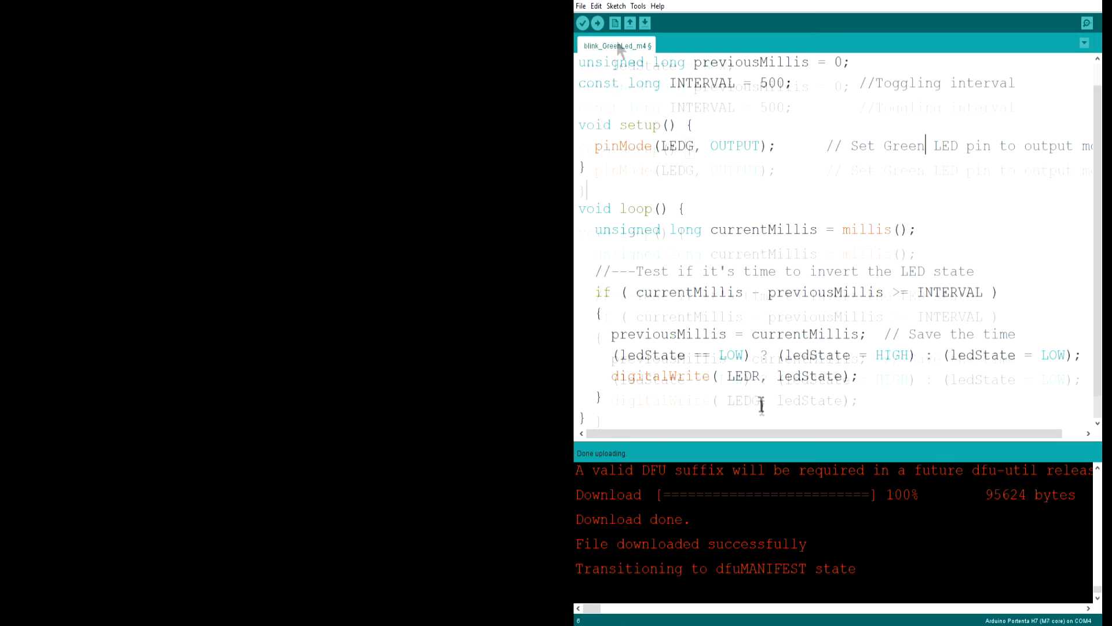
{"action": "left_click", "coordinate": [583, 24]}
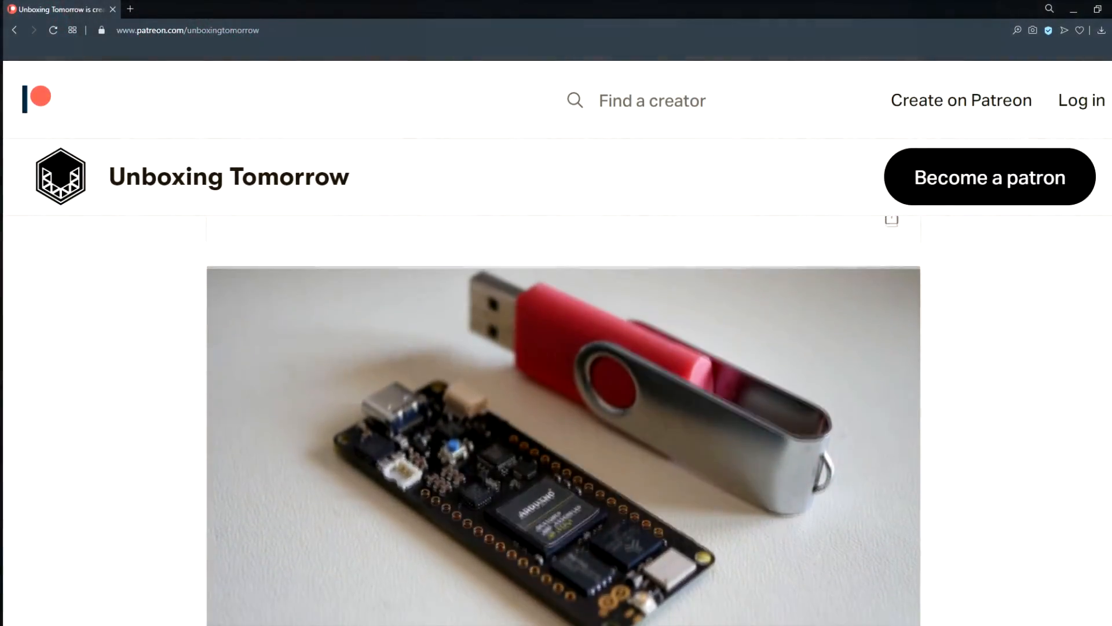
Scroll the Patreon page down to the 'Revisiting the Arduino Portenta H7' post text and photo.
{"action": "scroll", "scroll_direction": "down", "scroll_amount": 3}
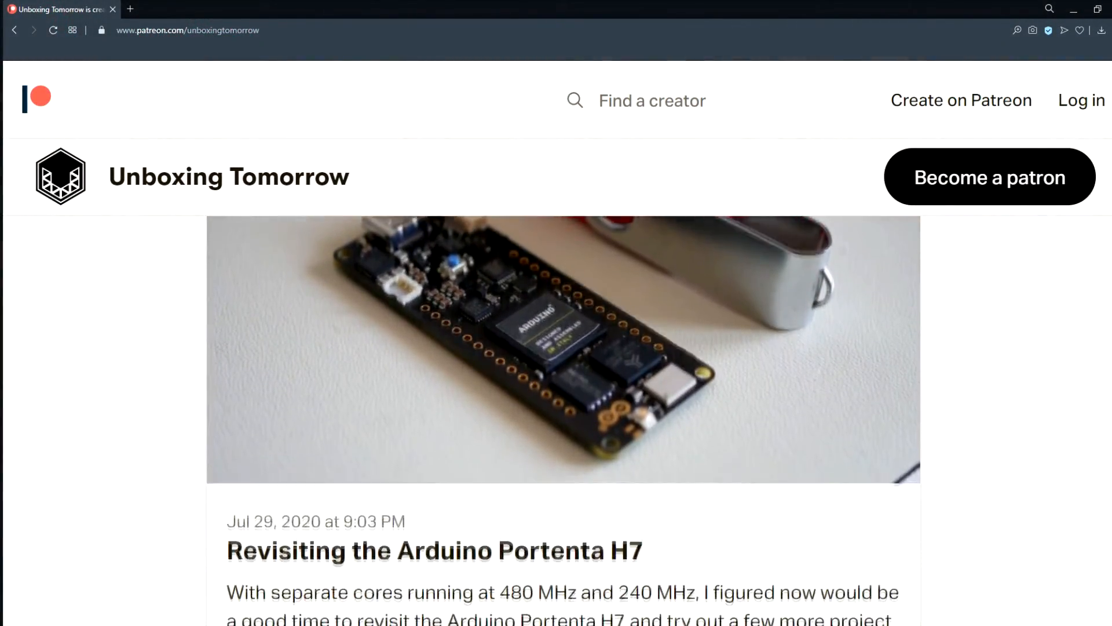
{"action": "scroll", "scroll_direction": "down", "scroll_amount": 3}
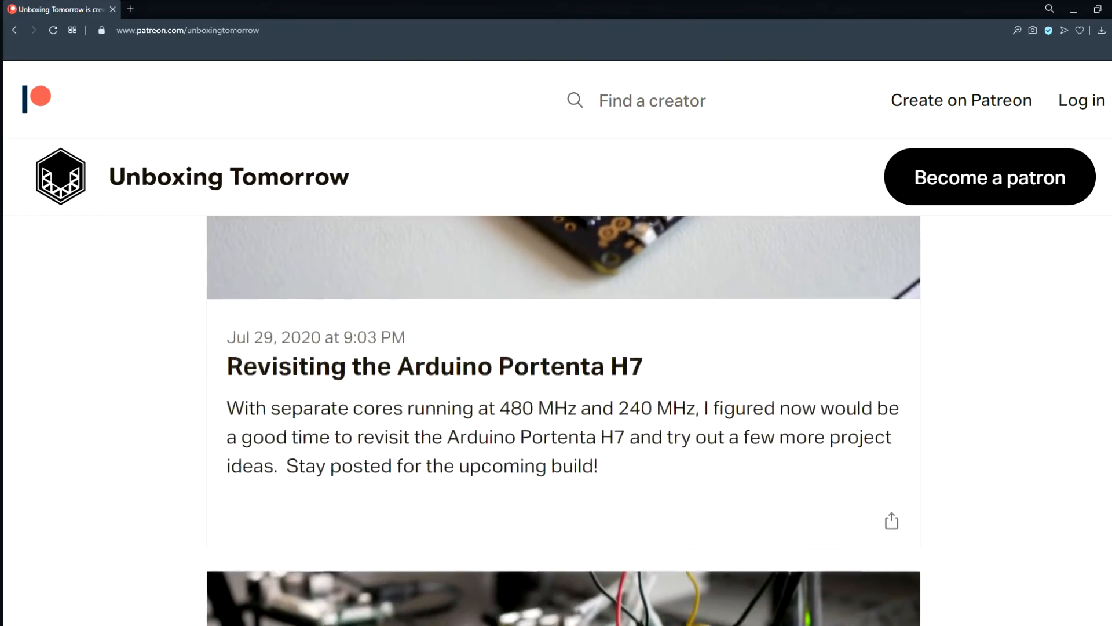
{"action": "scroll", "scroll_direction": "down", "scroll_amount": 3}
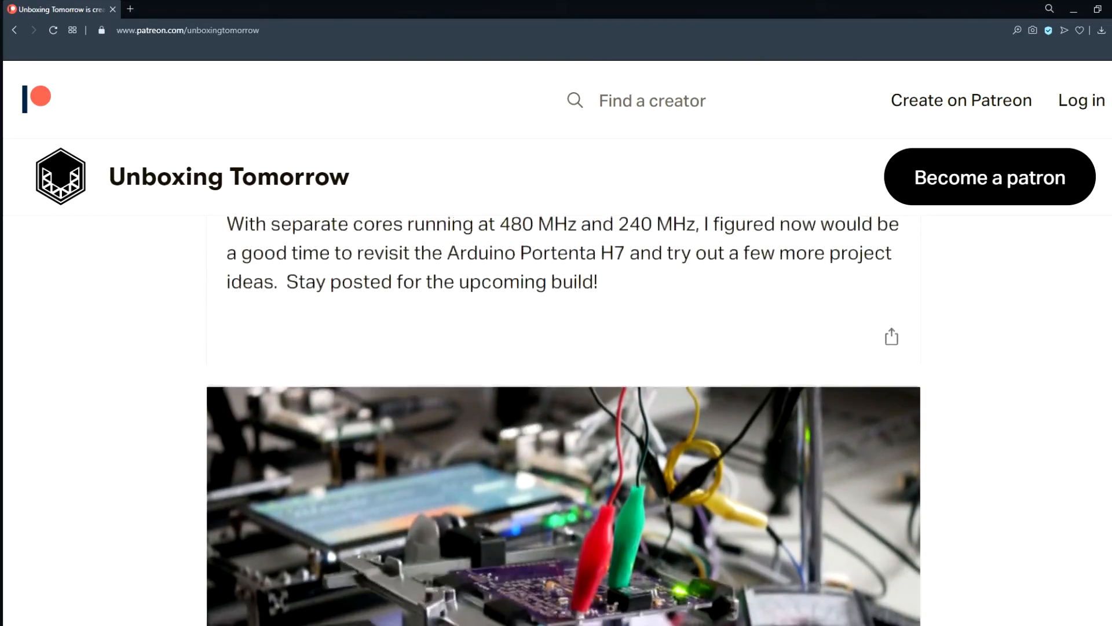